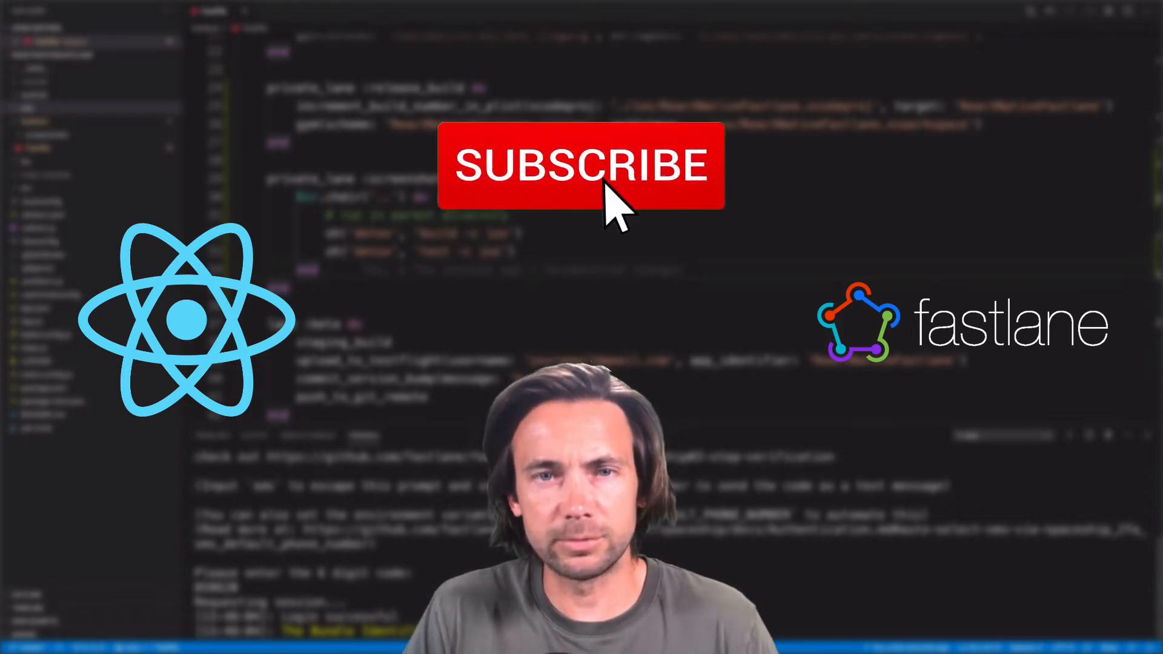
- Add an iOS 'lane :release do' block calling release_build, screenshots and deliver
left_click(581, 165)
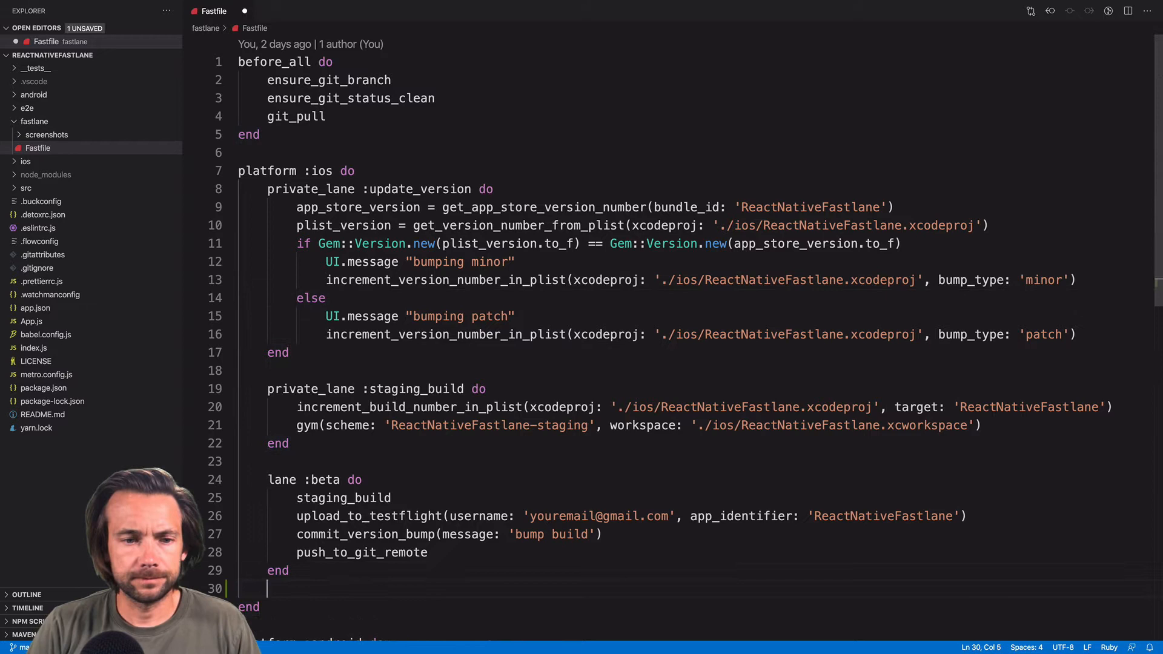
type("lane:")
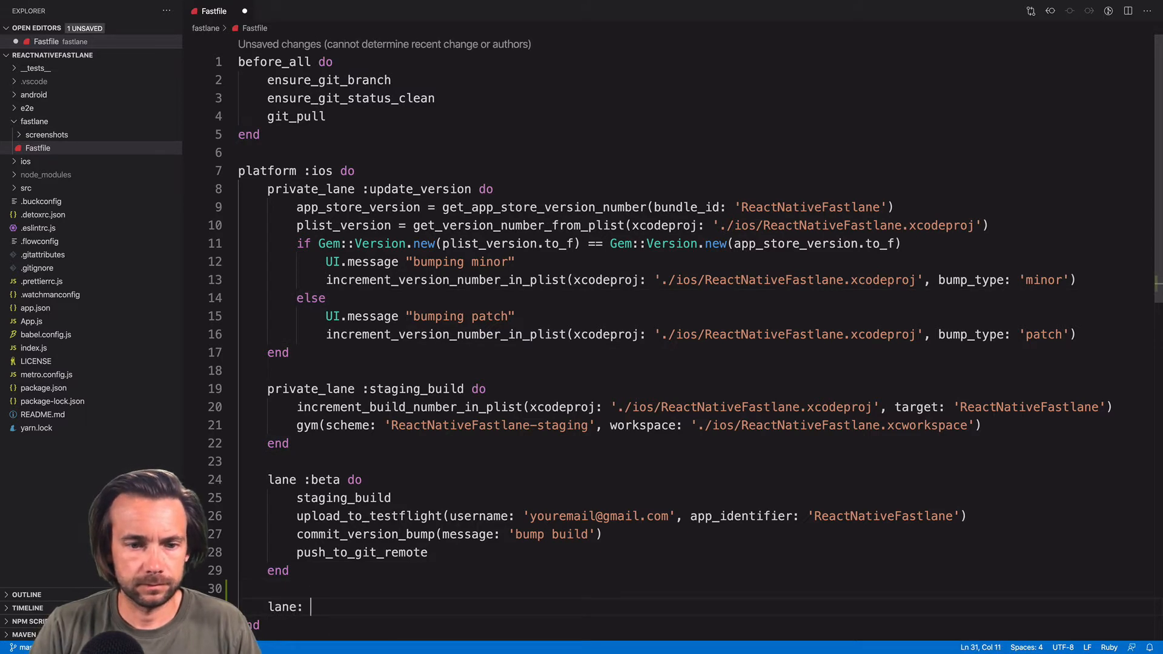
type(":relea")
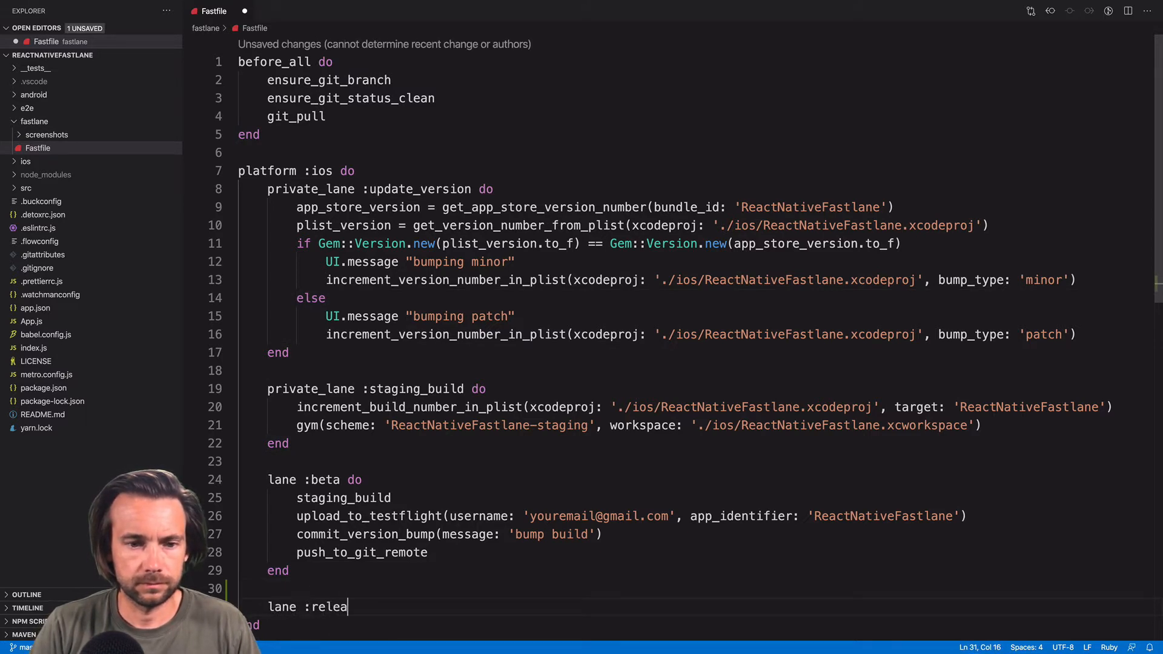
type("se do")
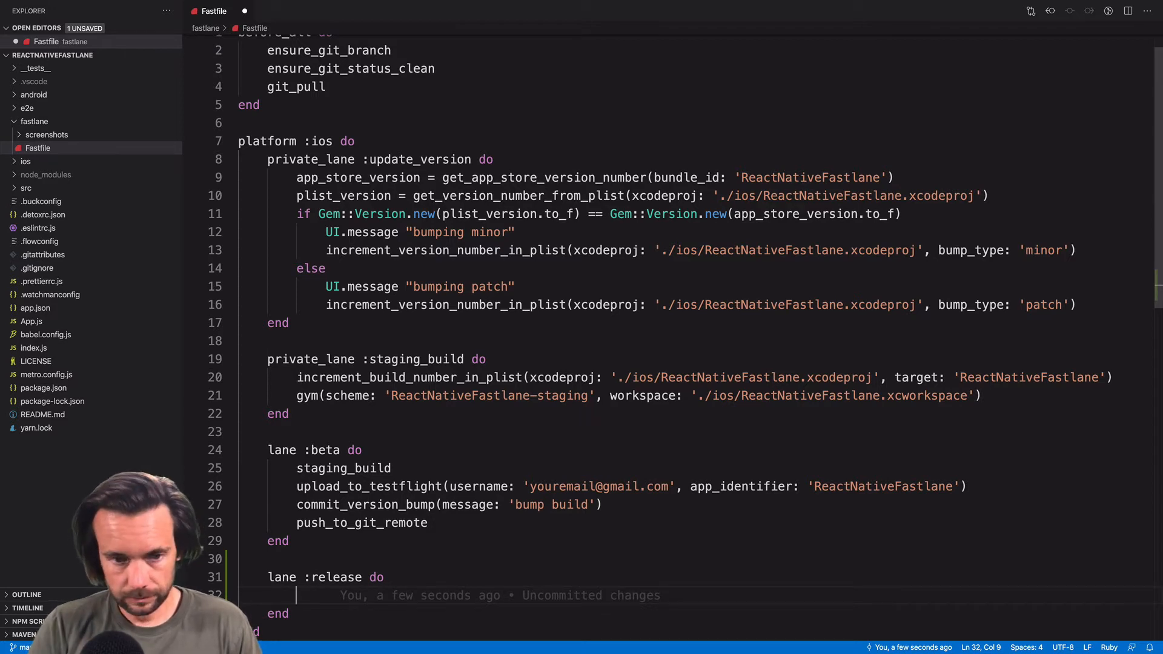
type("release_build")
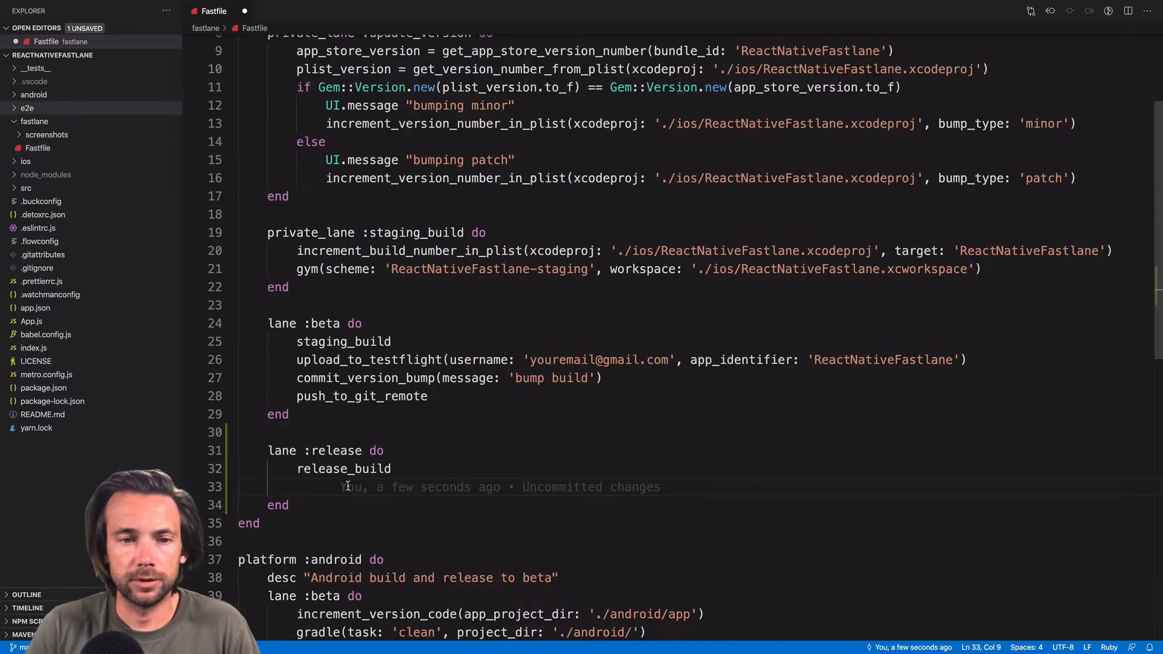
type("screenshots")
type("d")
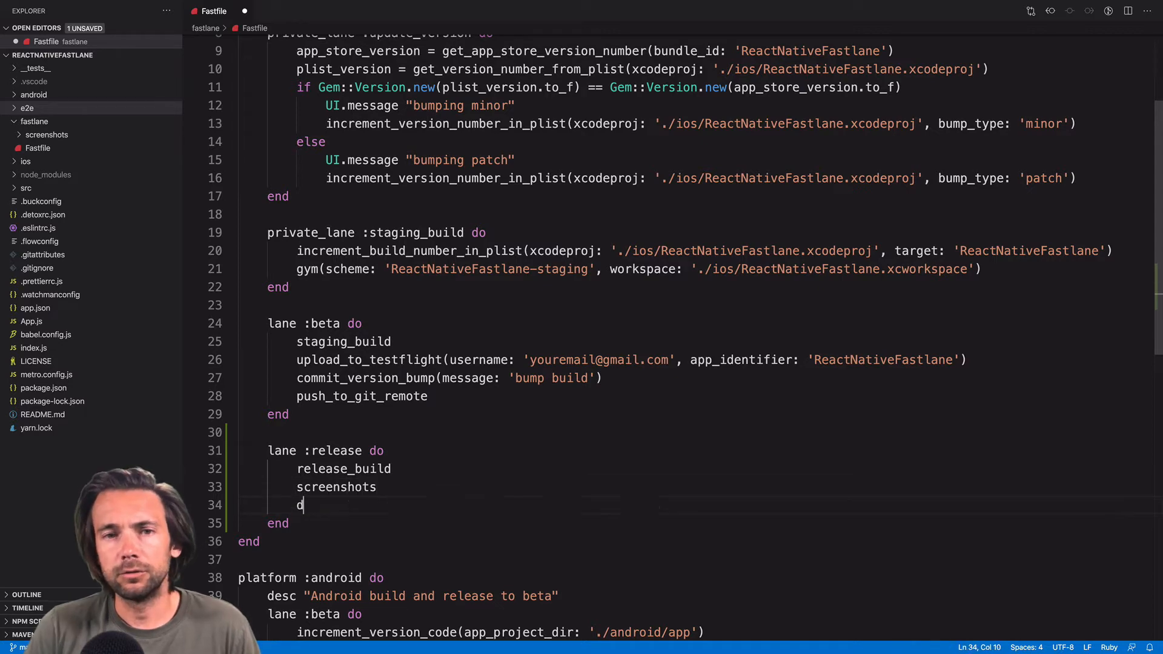
type("eliver")
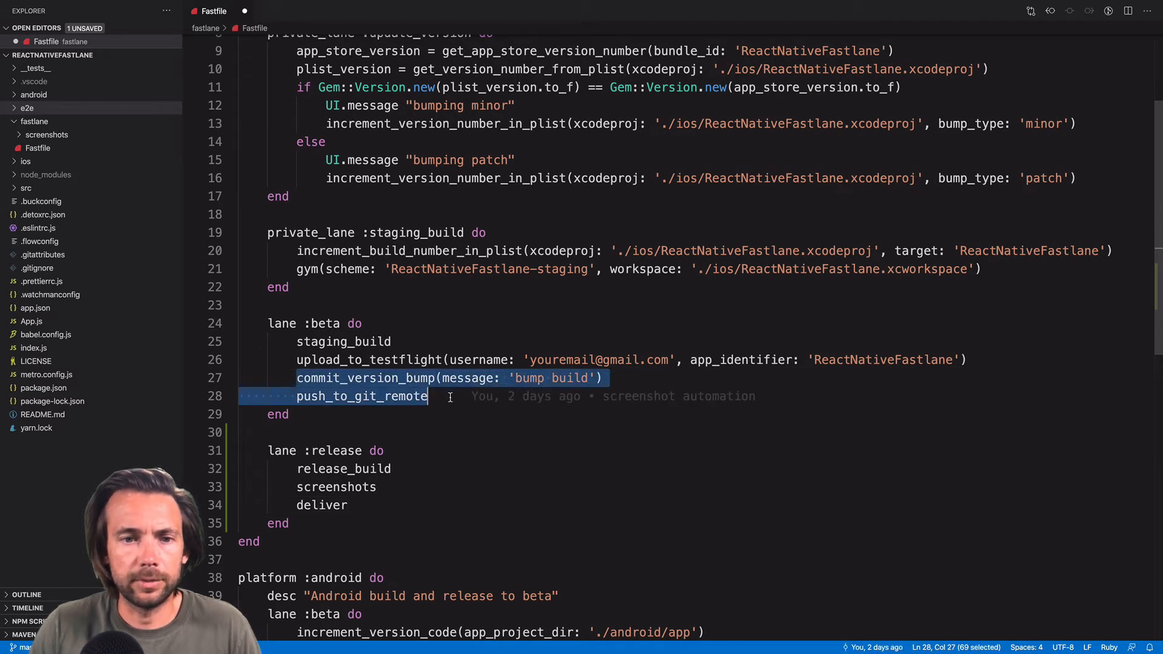
- Append commit_version_bump(message: 'bump build') and push_to_git_remote after the deliver line
left_click(347, 505)
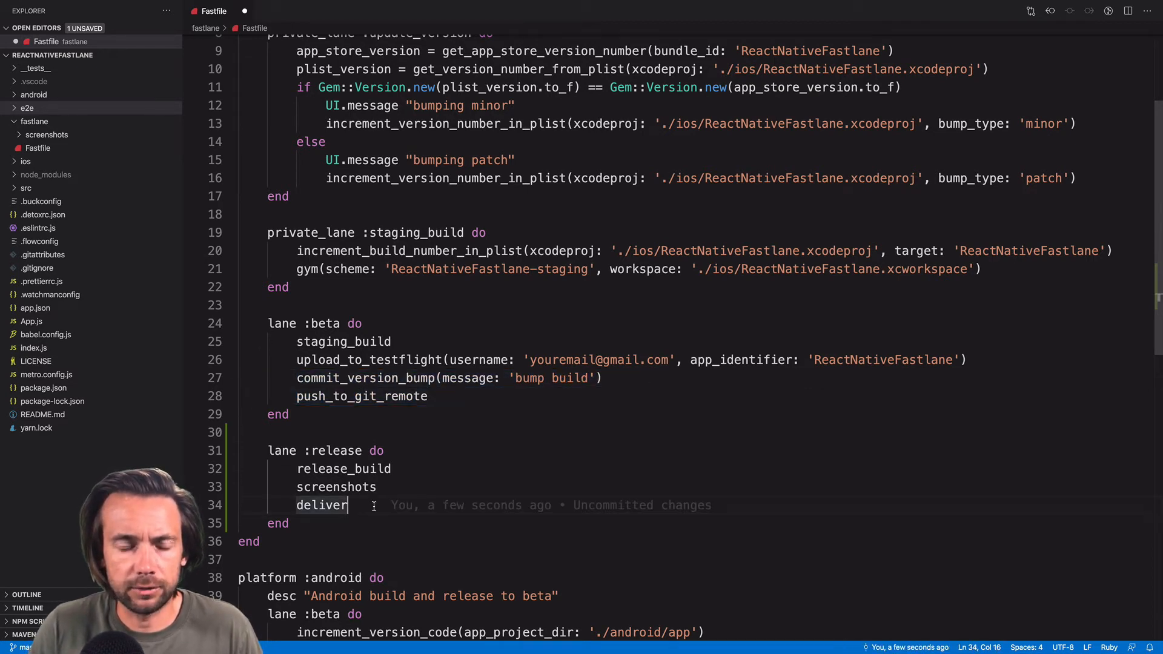
type("commit_version_bump(message: 'bump build')")
type("push_to_git_remote")
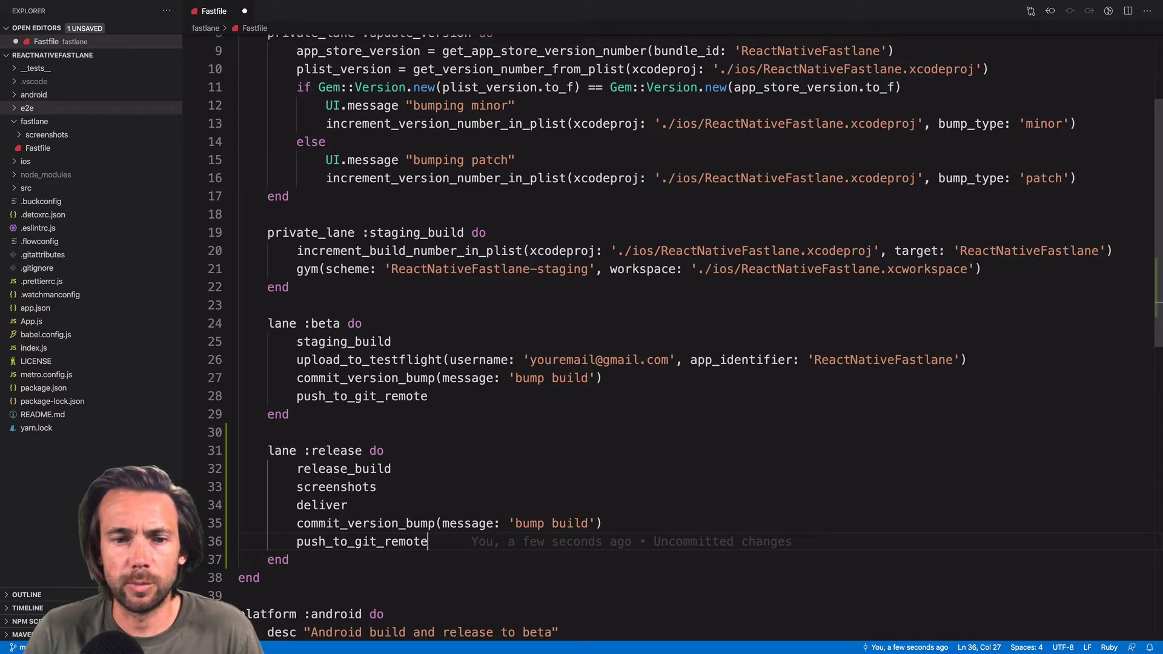
left_click(482, 304)
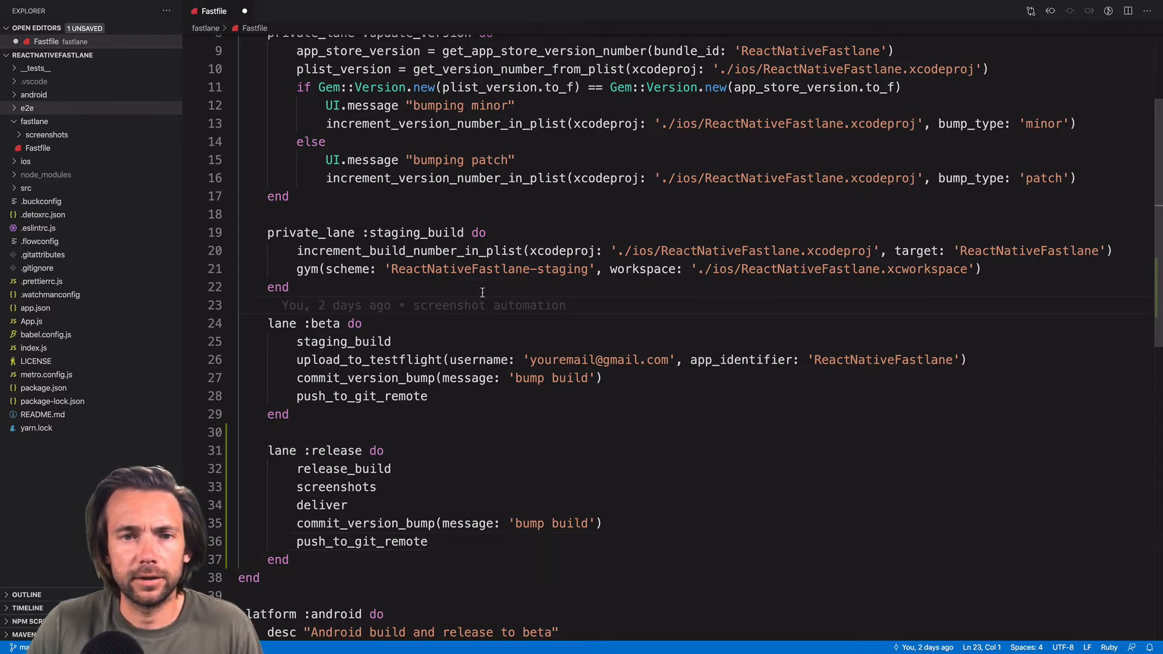
- Add 'private_lane :release_build do' with the pasted increment_build_number and gym steps
key("enter")
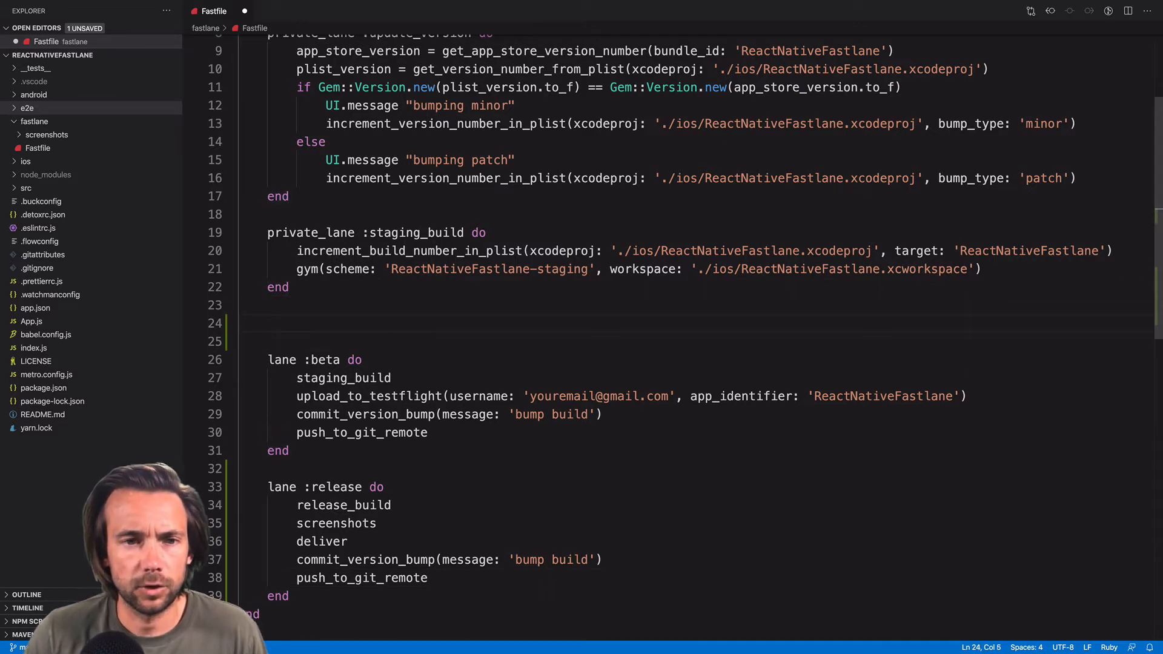
type("pri")
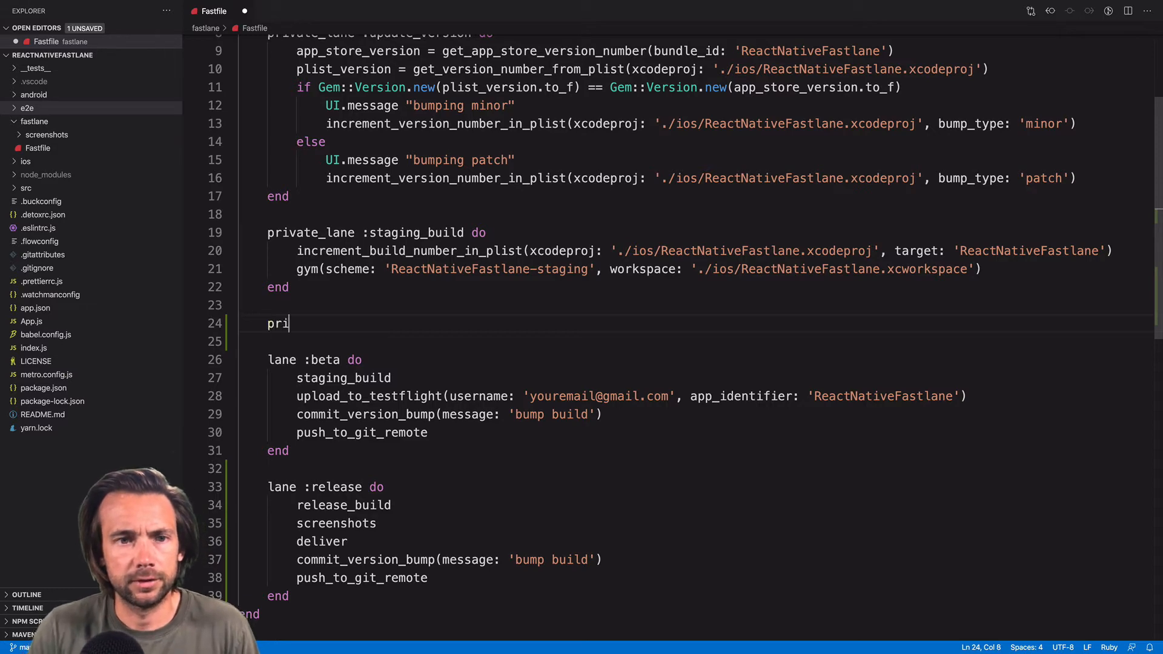
type("vate_lane")
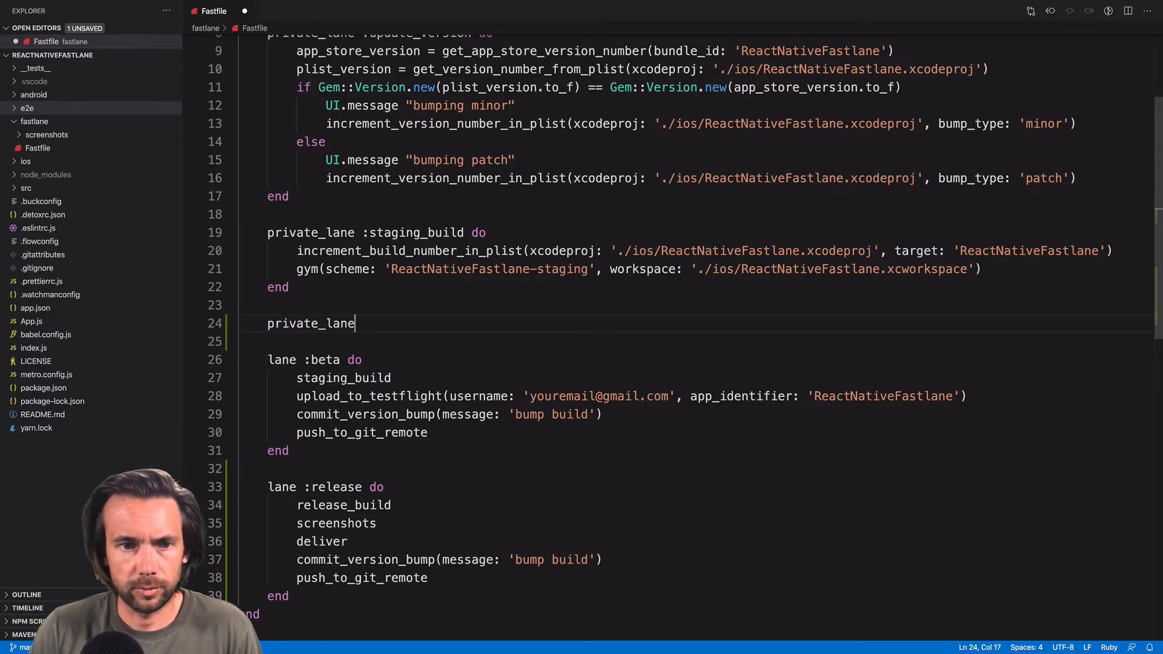
type(":rel")
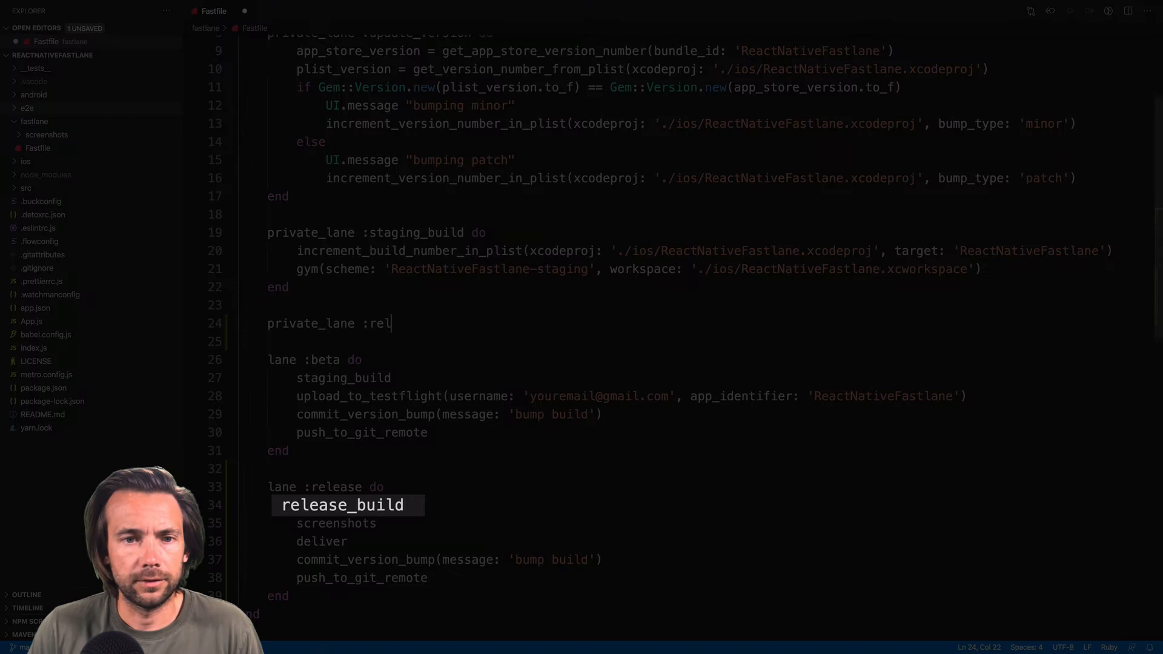
type("ease_build do")
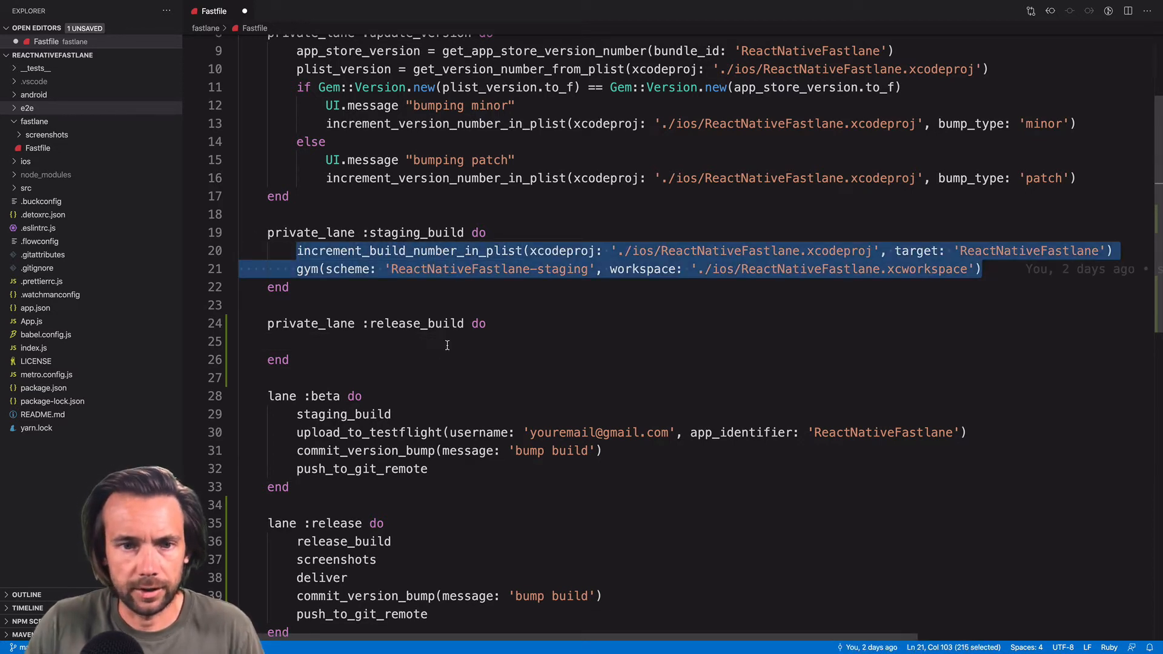
key("ctrl+v")
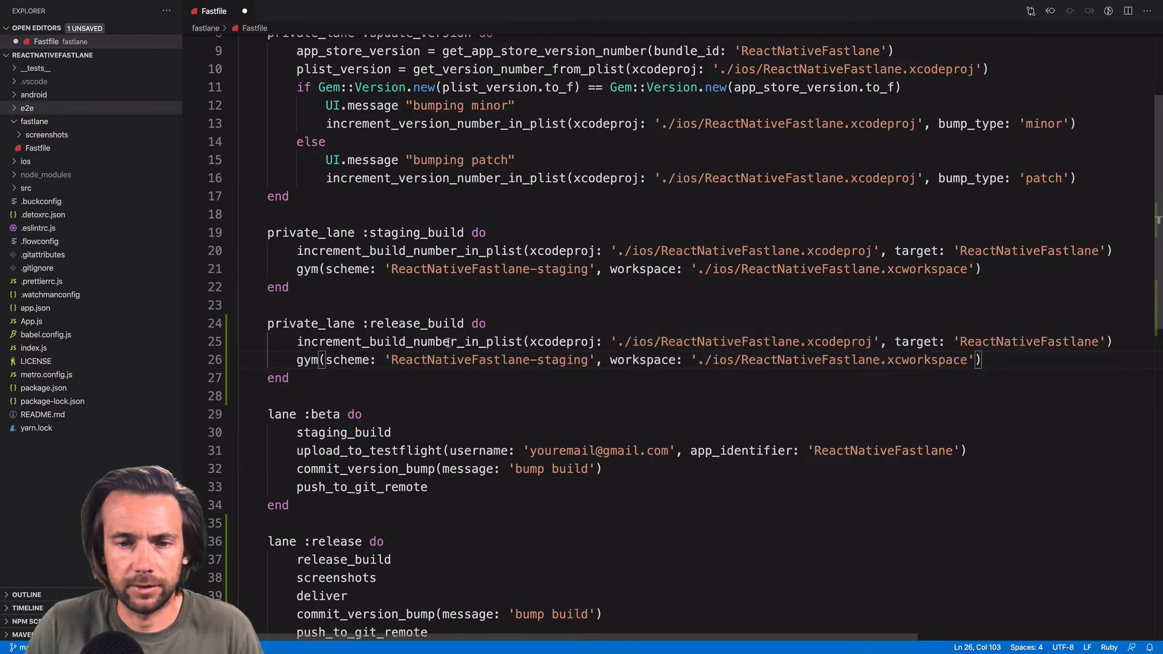
- Change the gym scheme from ReactNativeFastlane-staging to ReactNativeFastlane-release
double_click(561, 359)
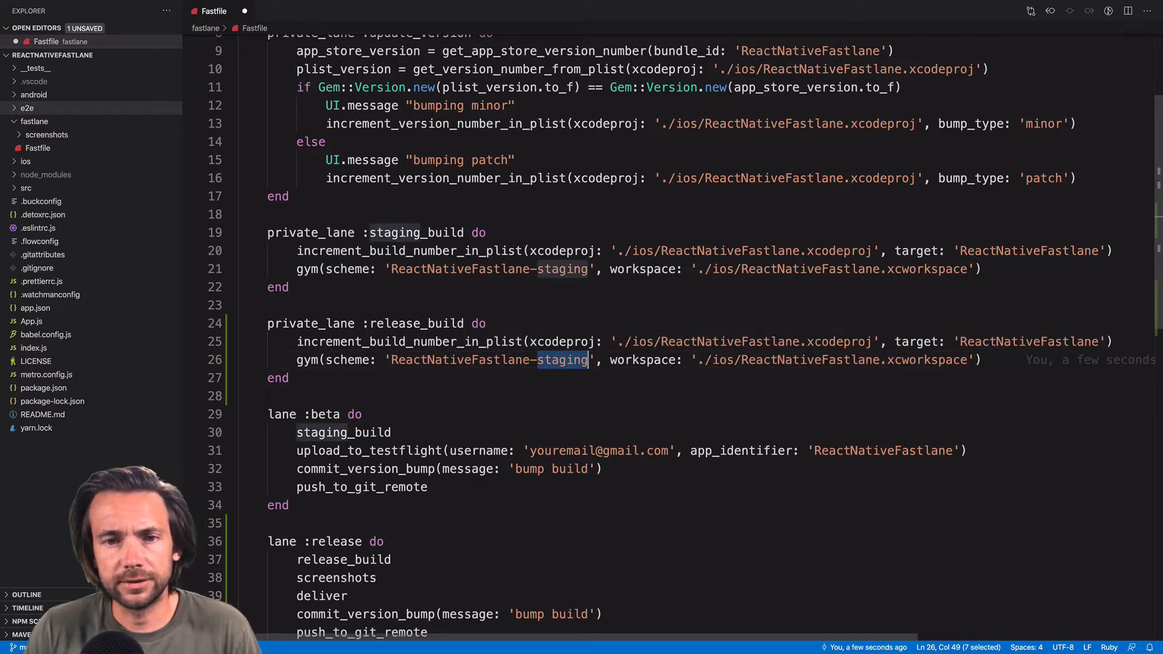
type("relea")
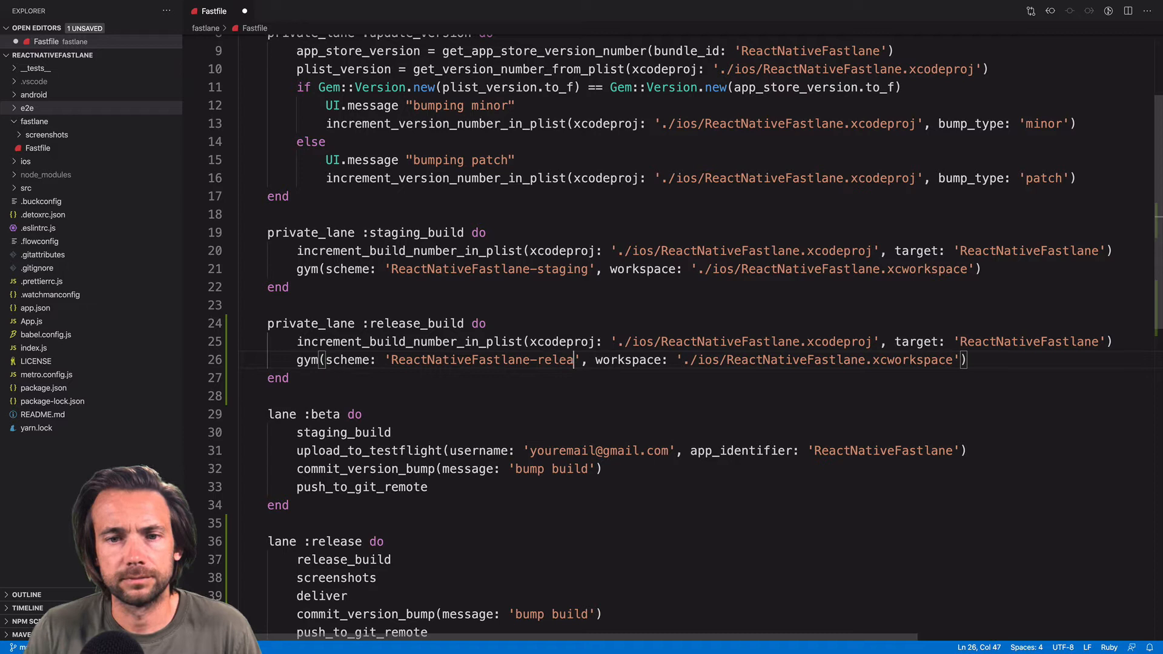
type("se")
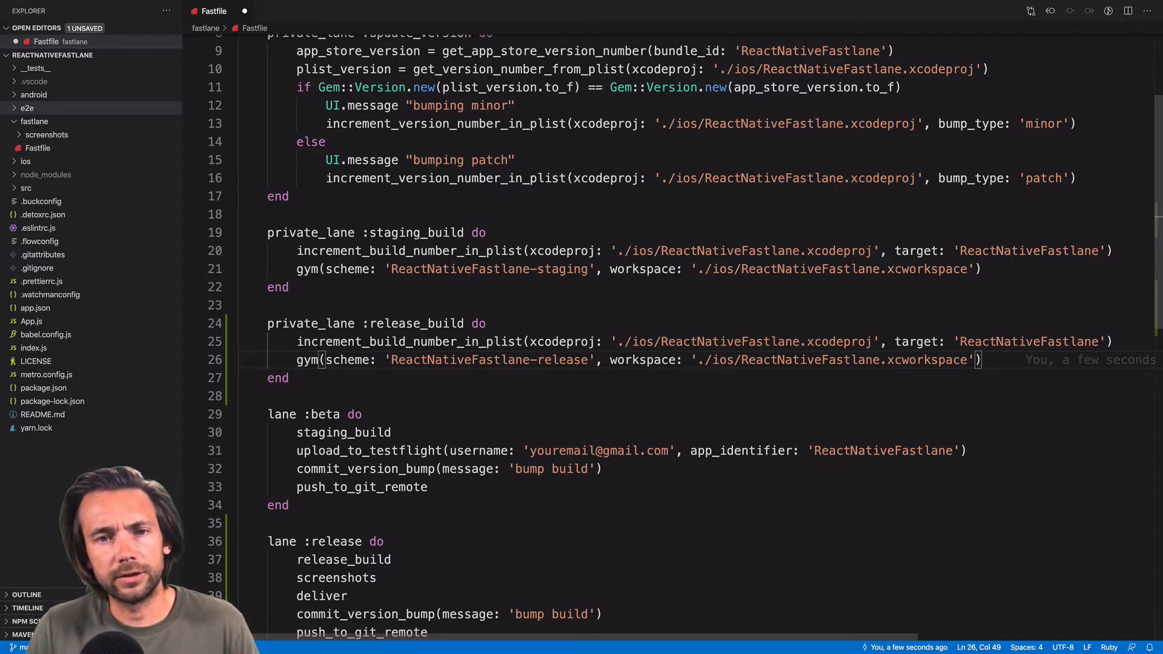
key("Enter")
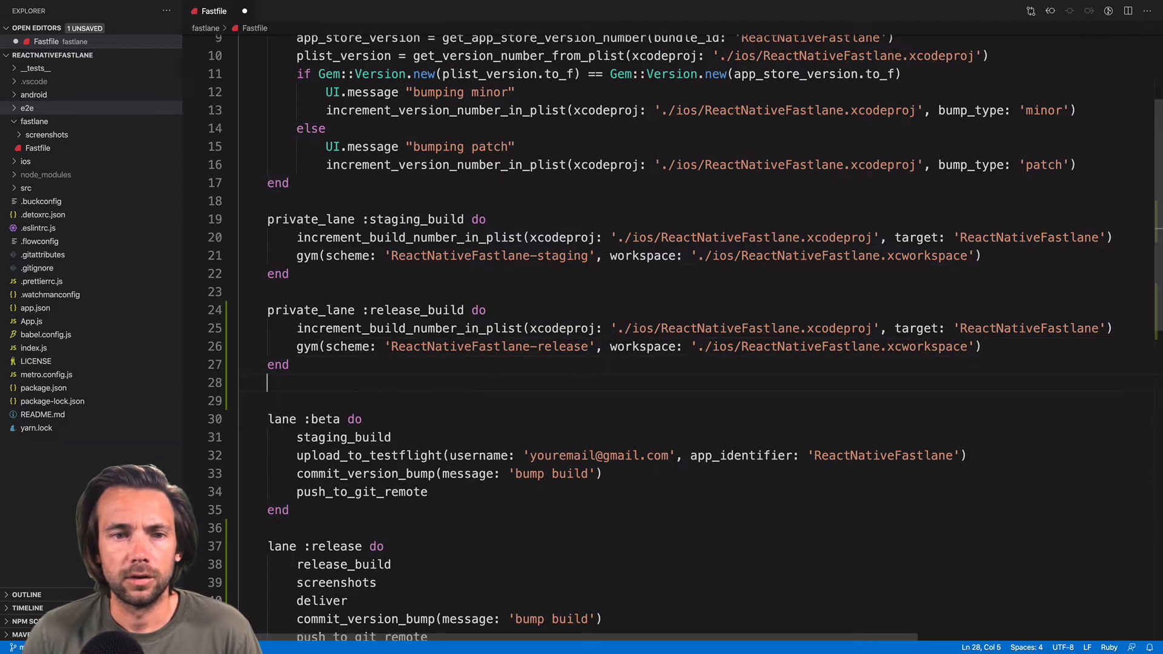
- Declare a 'private_lane :screenshots do' block
type("private")
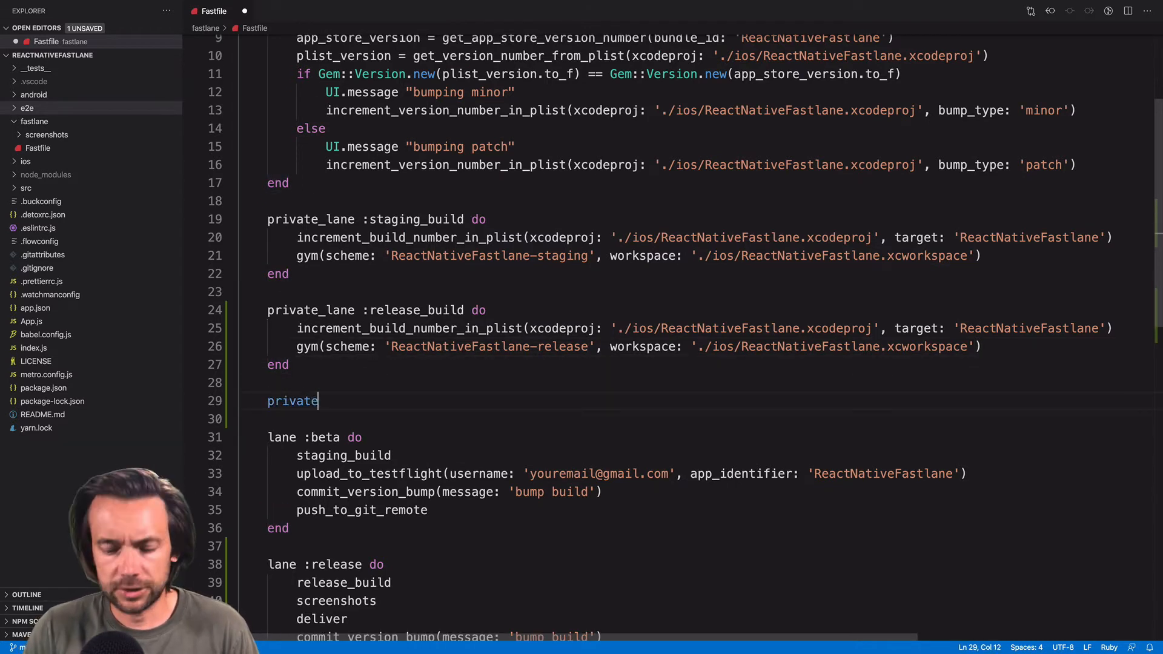
type("_lane")
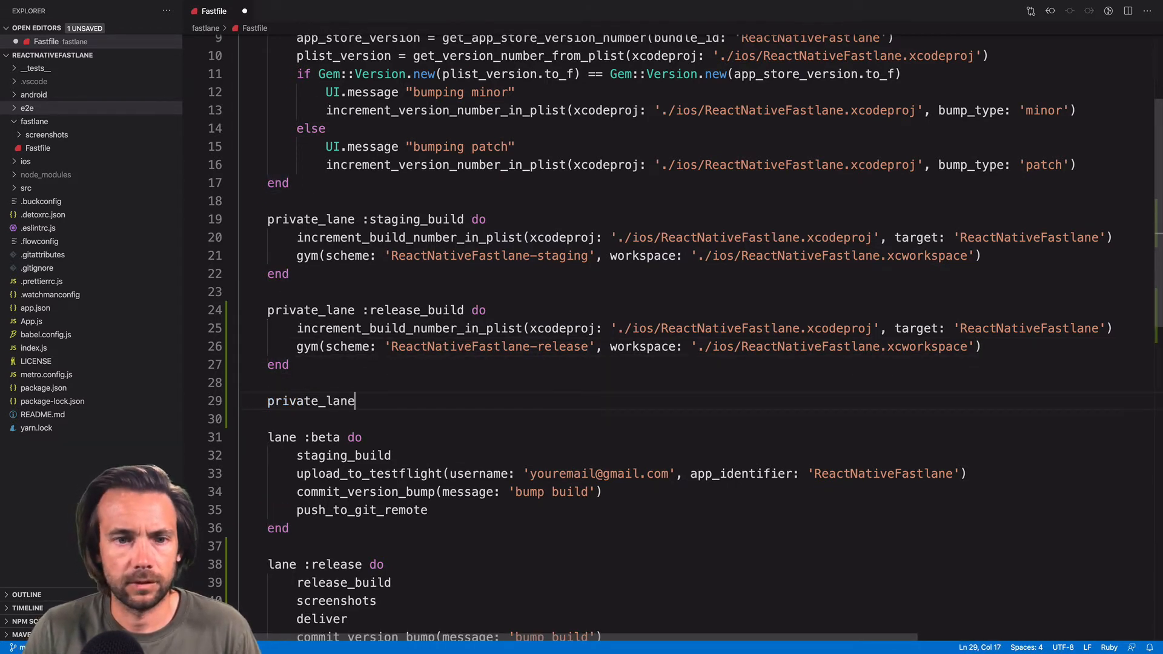
type(":scree")
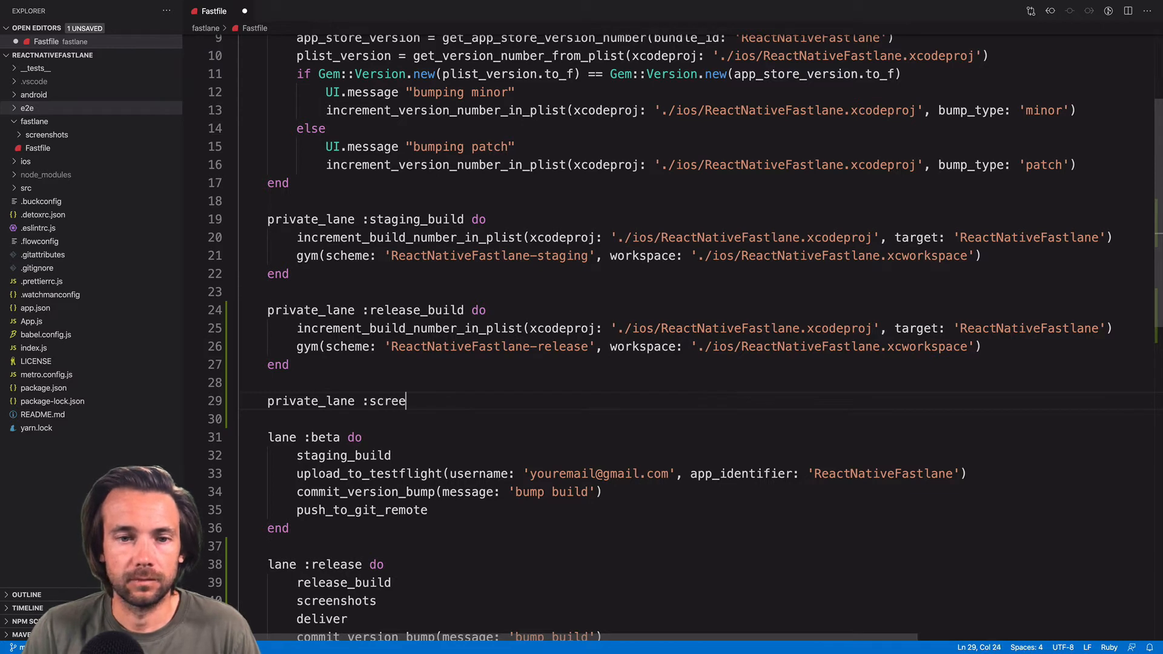
type("nshots do")
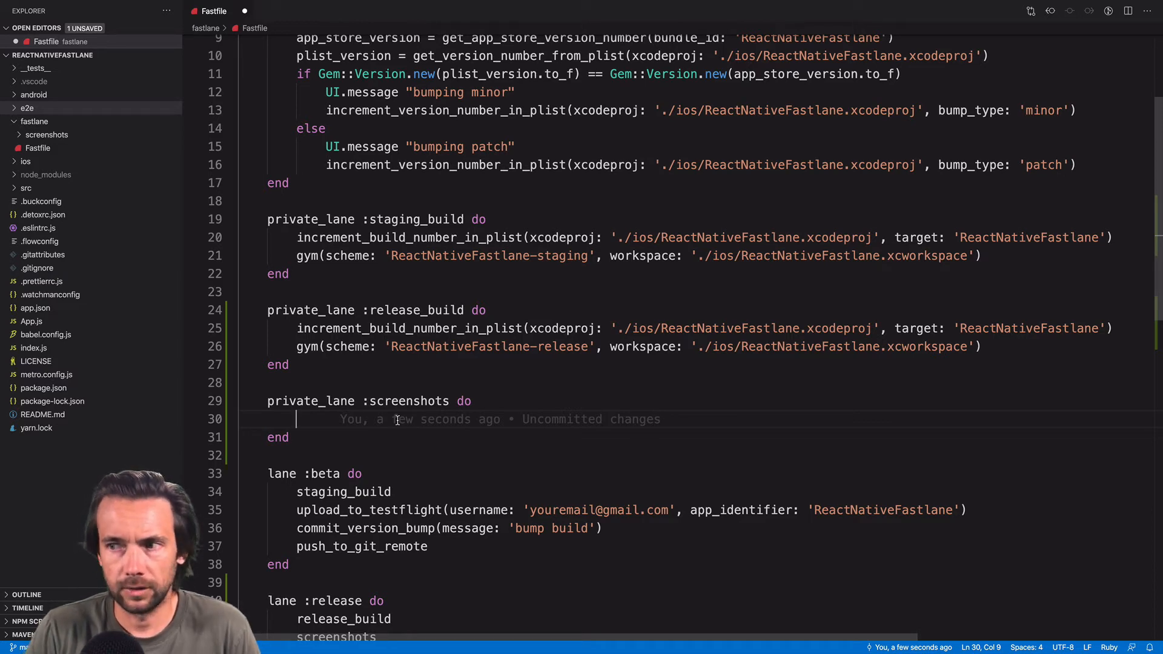
- Add sh('detox', 'build -c ios') and sh('detox', 'test -c ios') inside the screenshots lane
type("s")
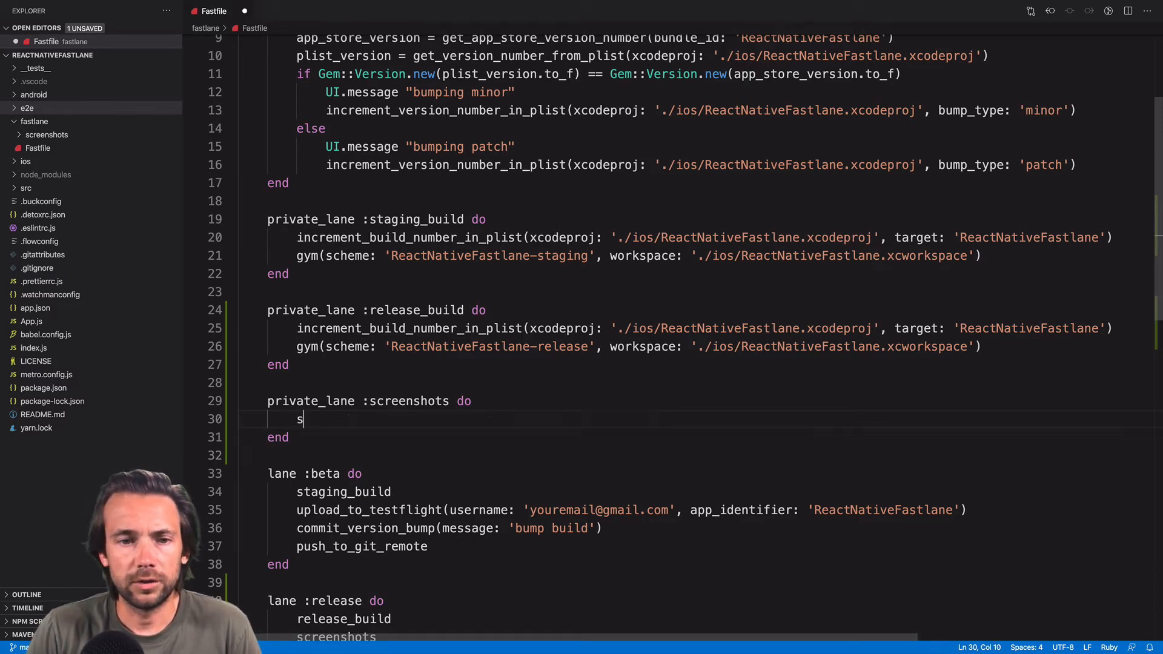
type("h()")
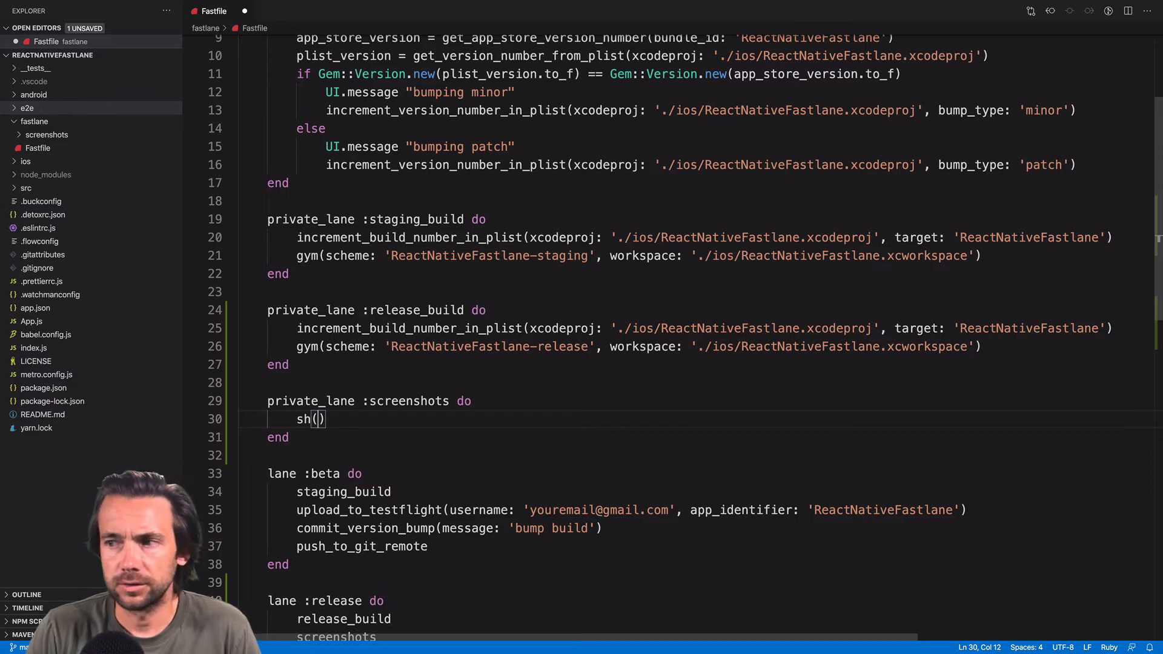
type("'deto'")
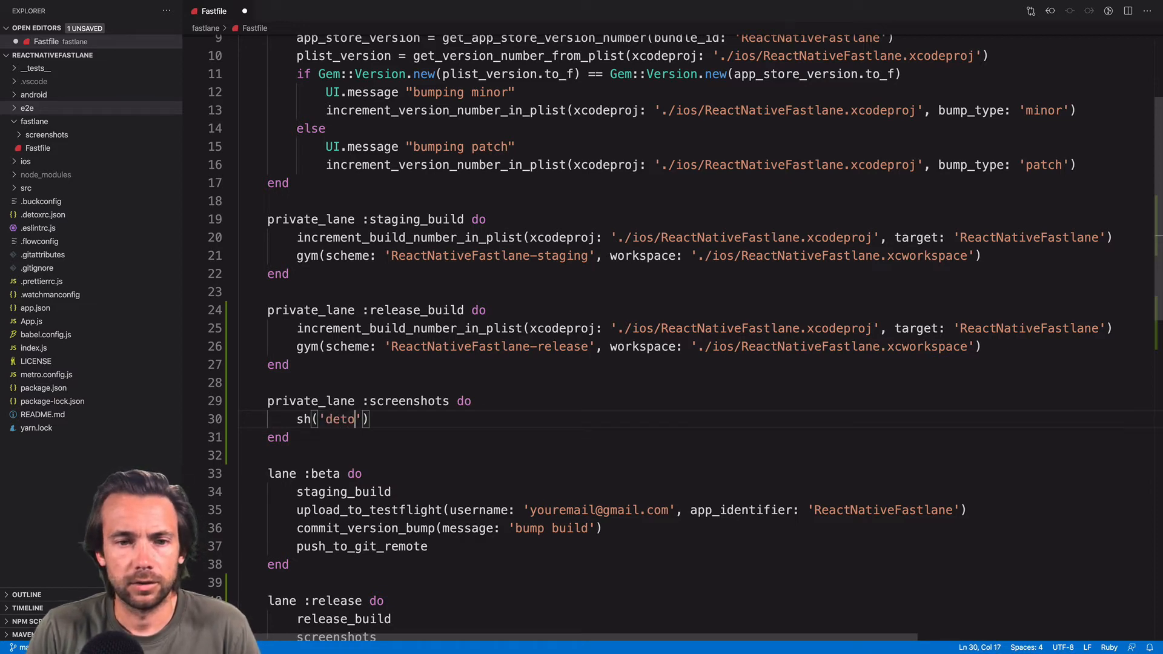
type("x")
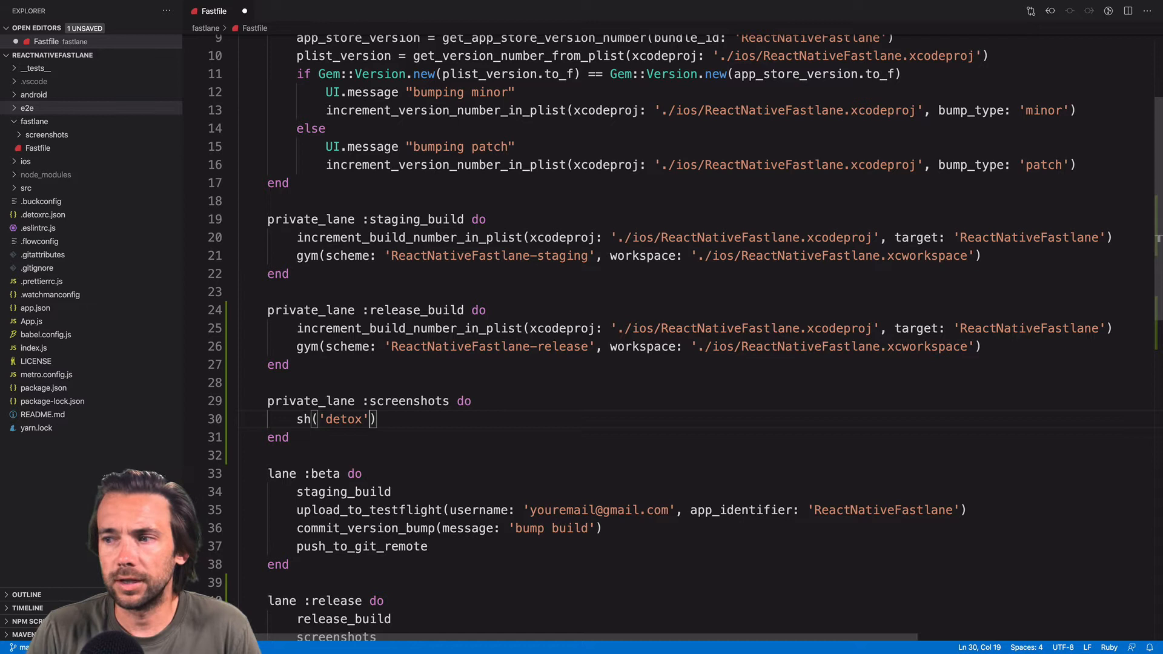
type(", 'bu")
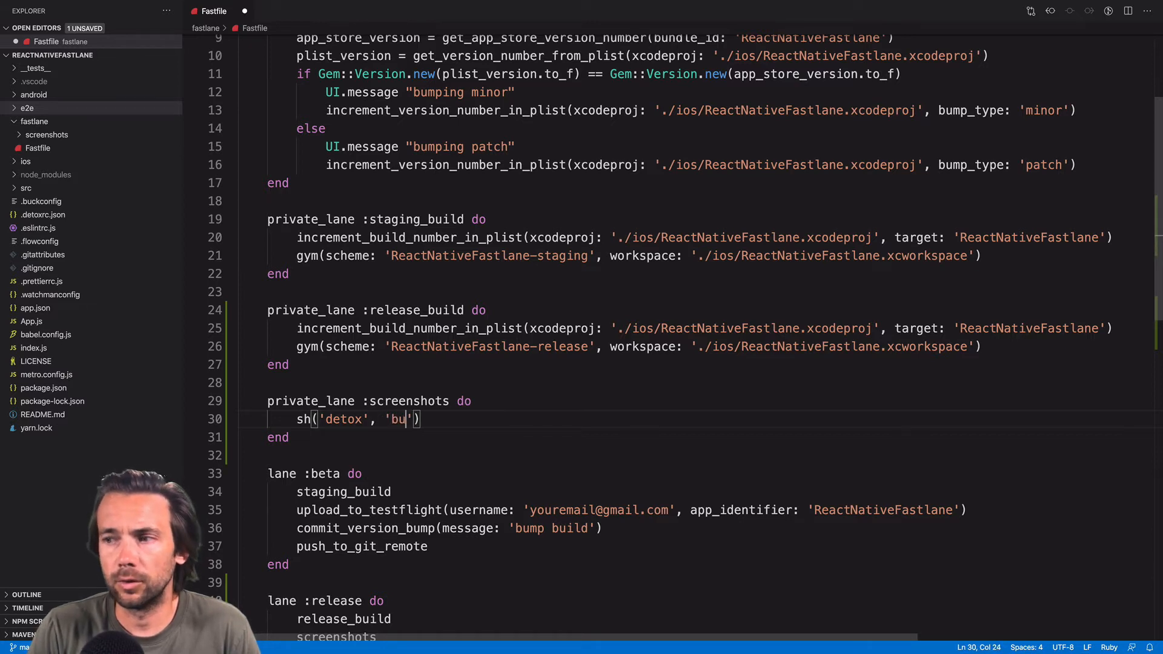
type("ild -c")
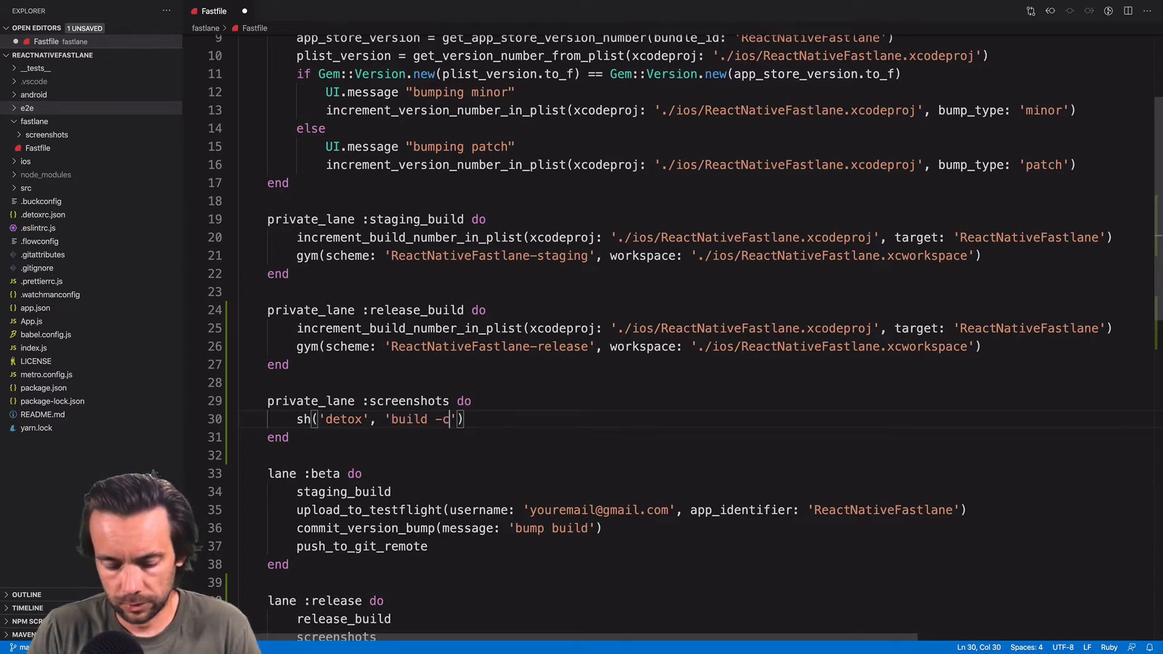
type("ios")
type("sh(")
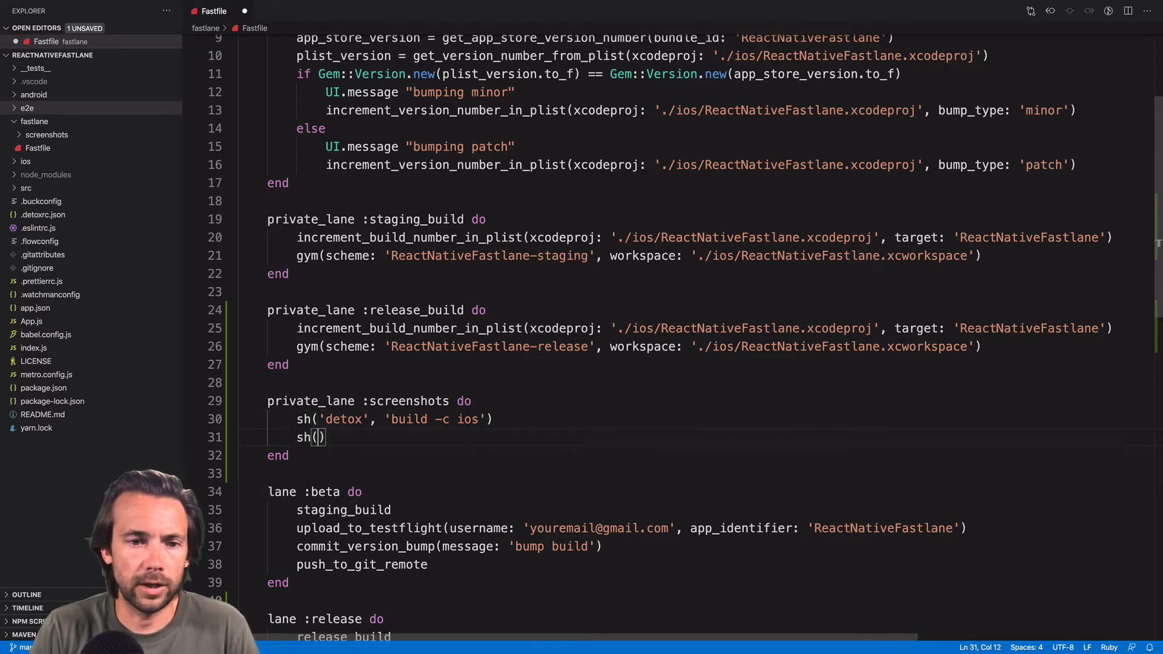
type("'detox', 'b'")
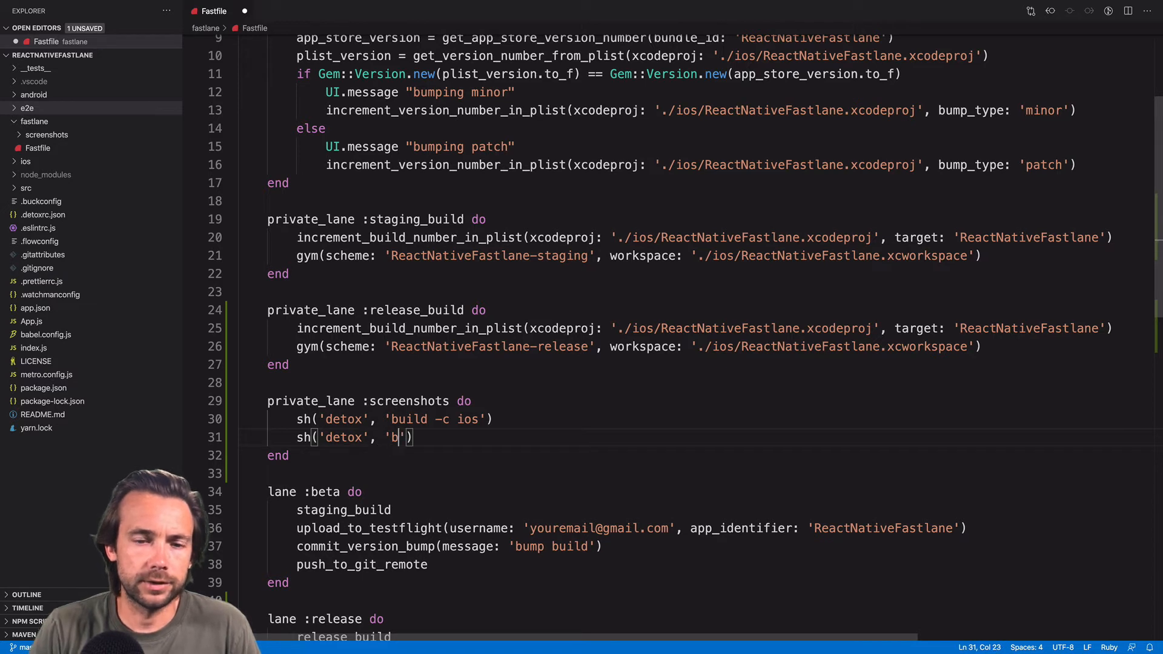
type("test -")
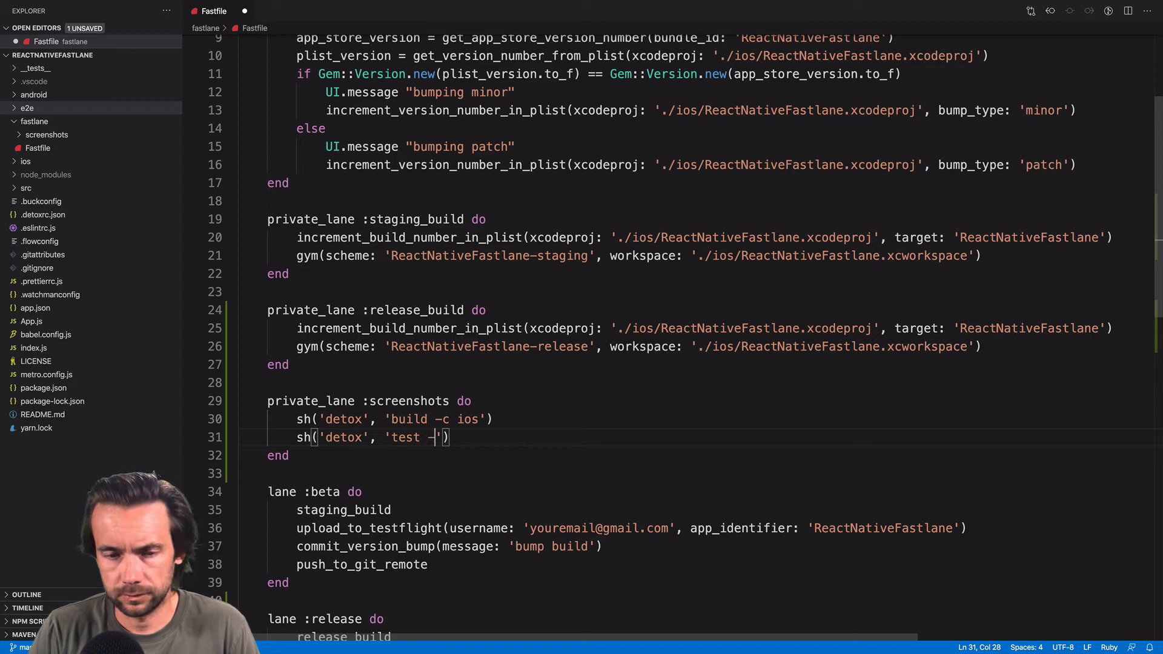
type("c ios")
type("Dir.")
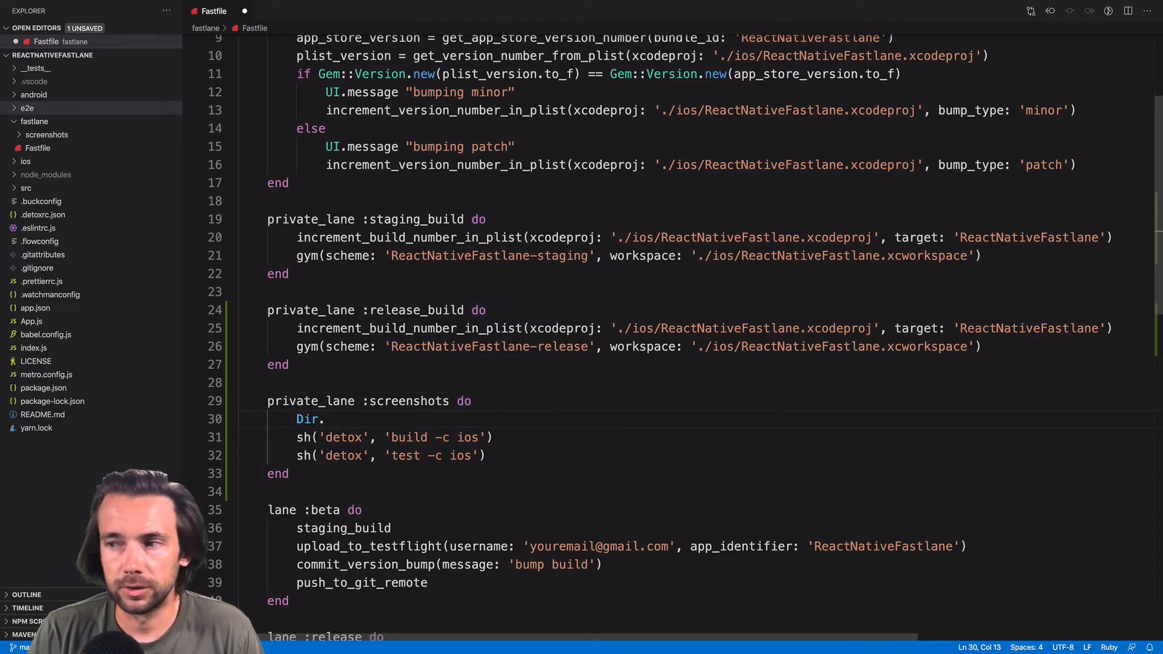
- Wrap the detox calls in Dir.chdir('..') do … end with a '# run in parent directory' comment
type("chdir('l'")
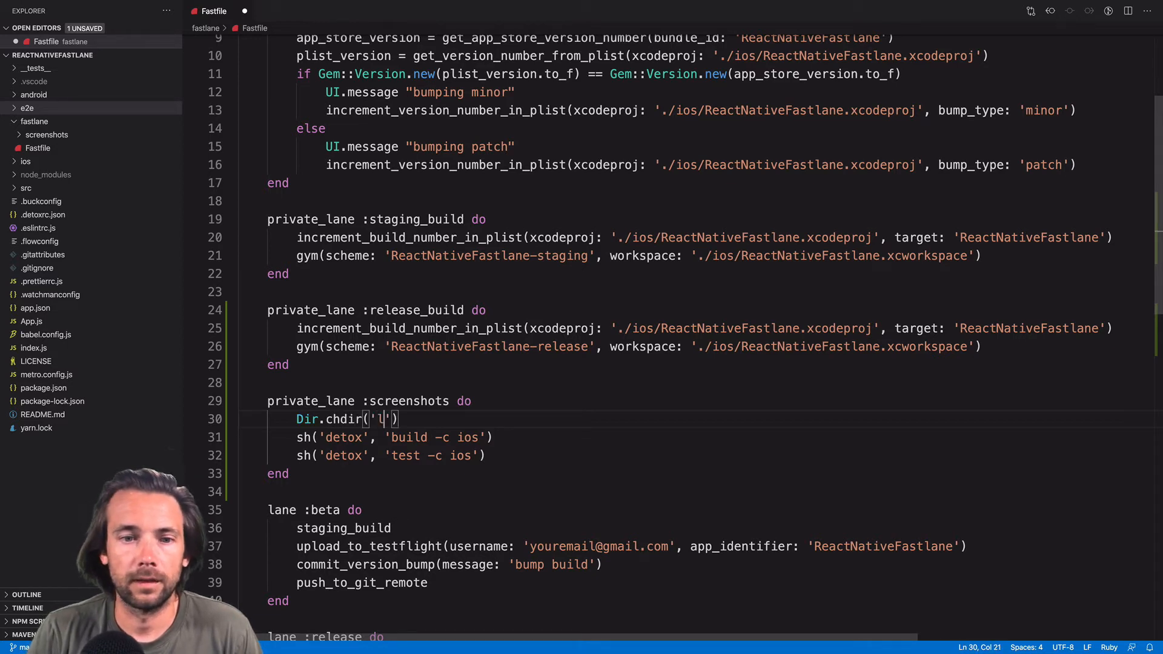
key("Backspace")
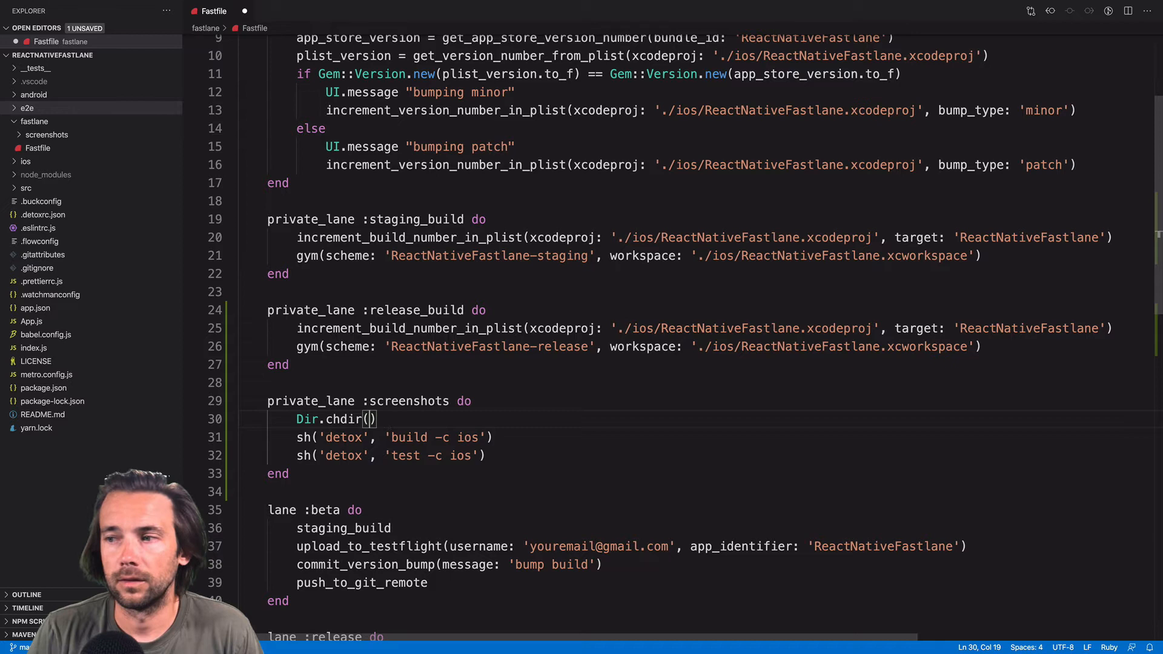
type("''")
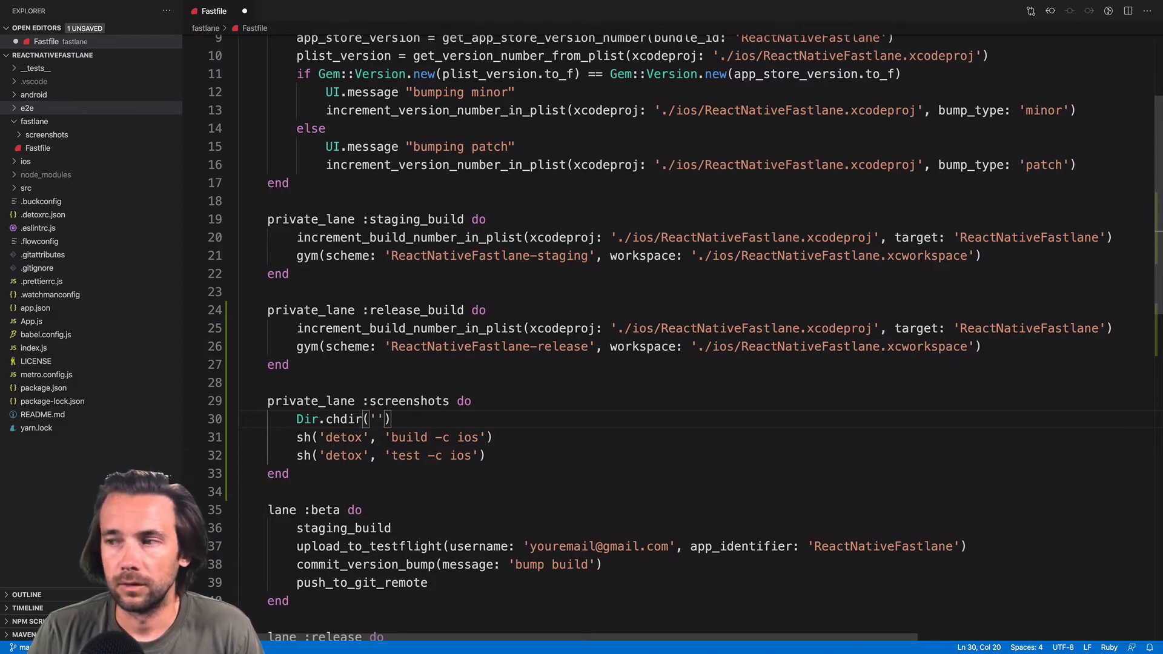
type("..")
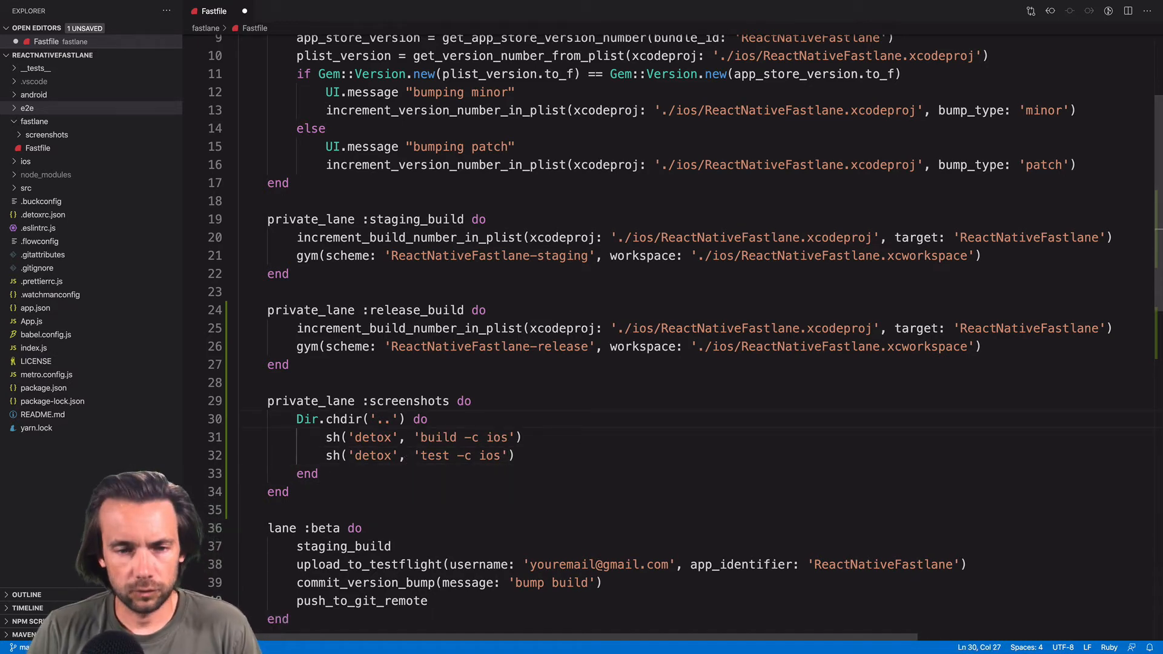
type("#")
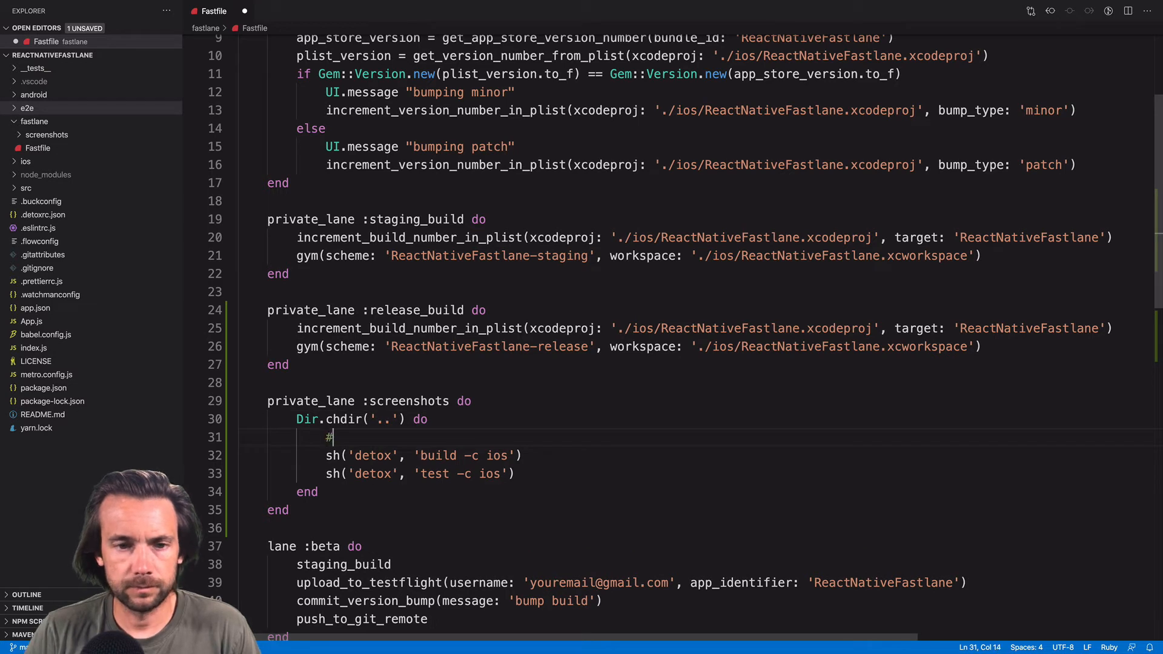
type("run in part")
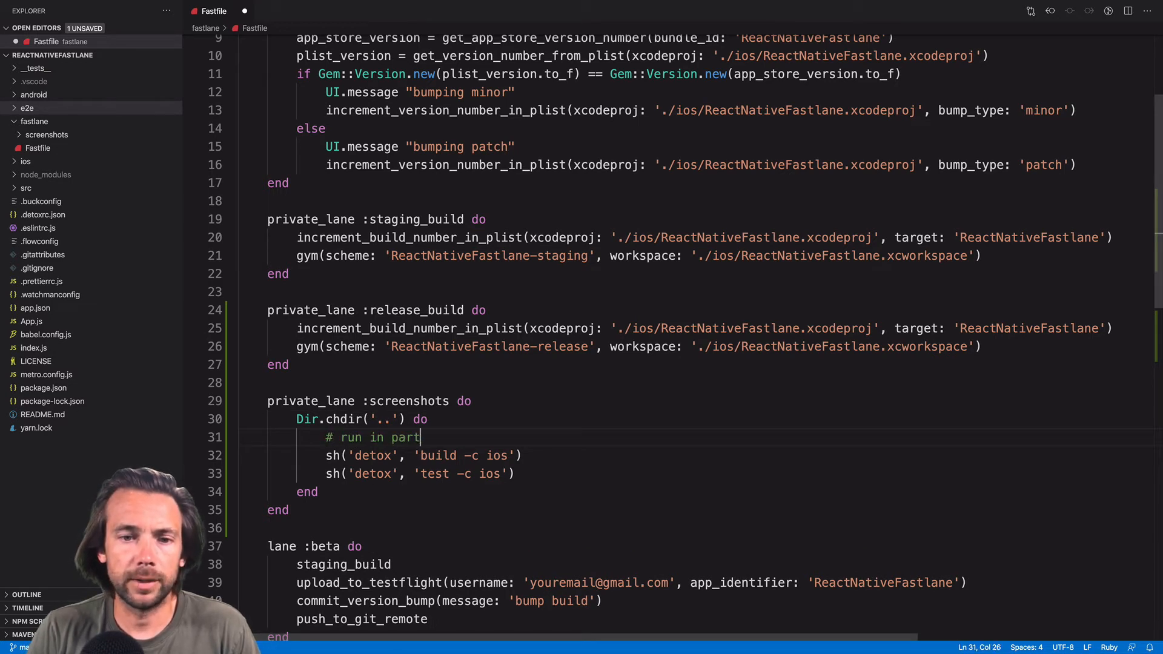
type("ent directory")
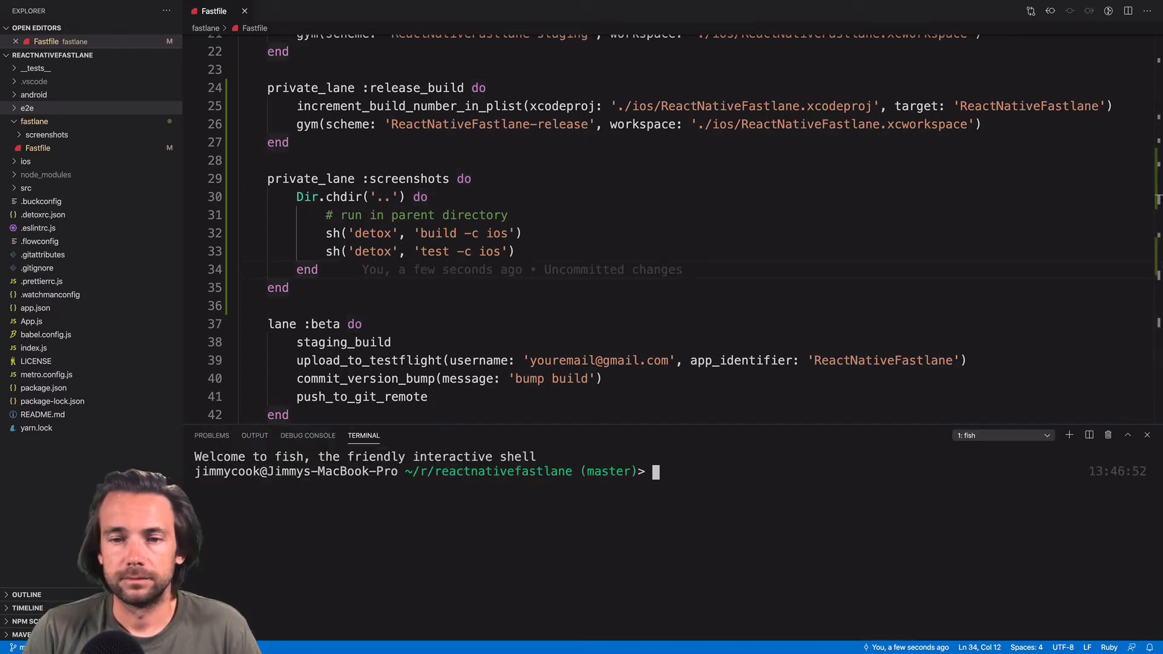
- Run fastlane deliver init in the terminal to generate the Deliverfile and metadata folder
type("fastlane frameit")
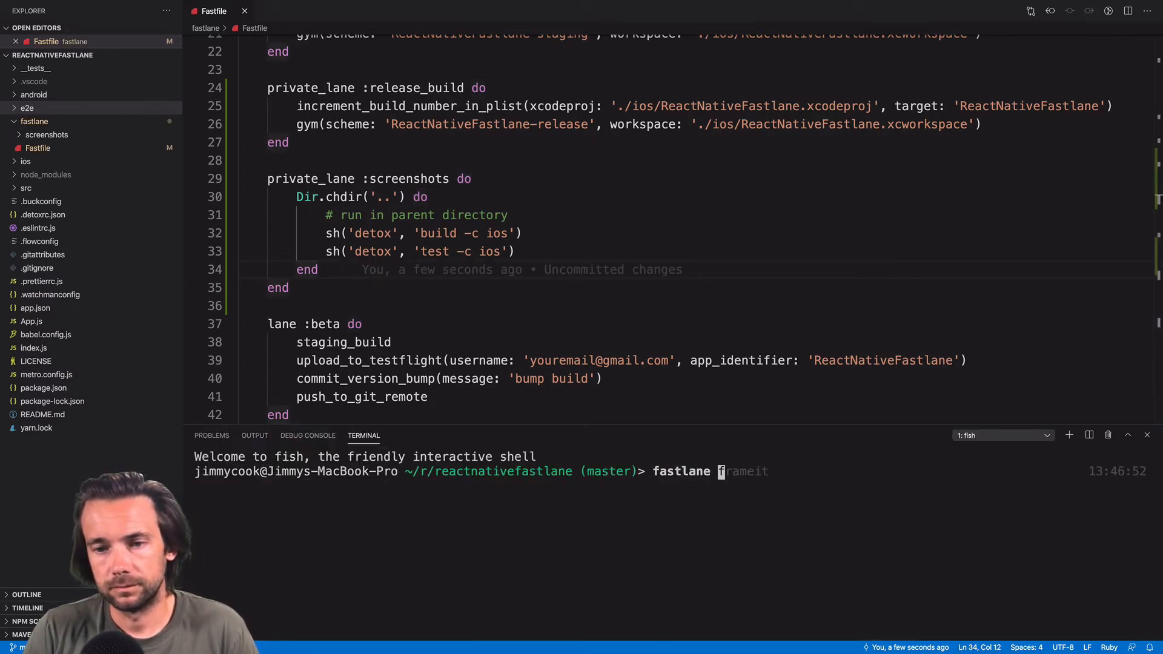
type("deliver init")
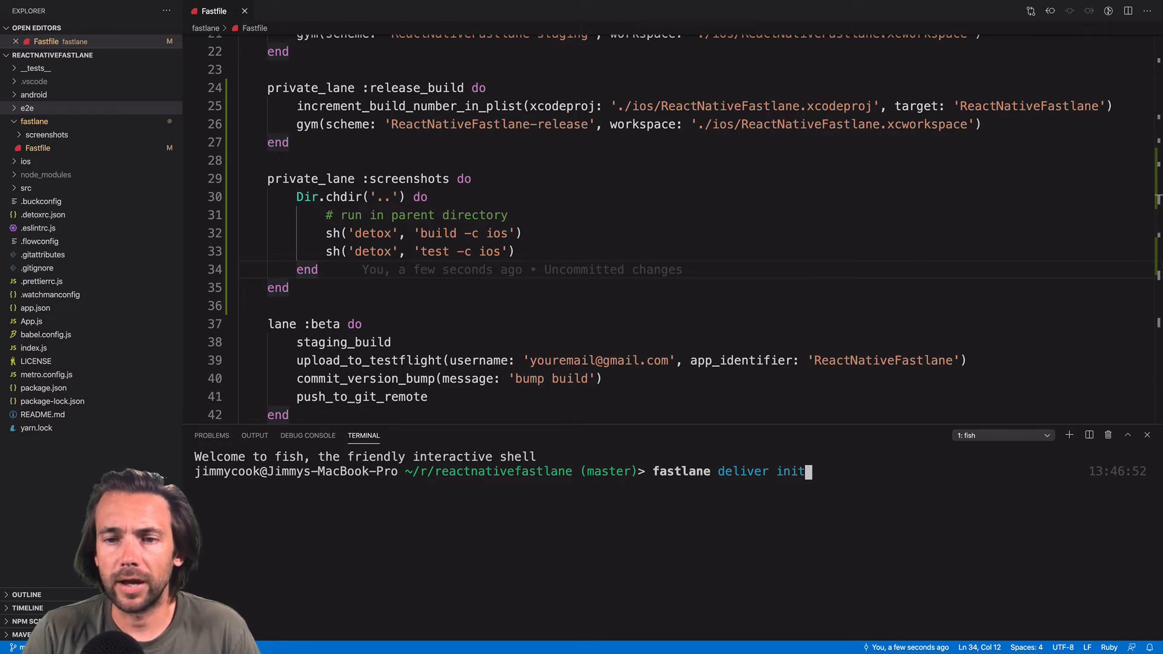
key("Return")
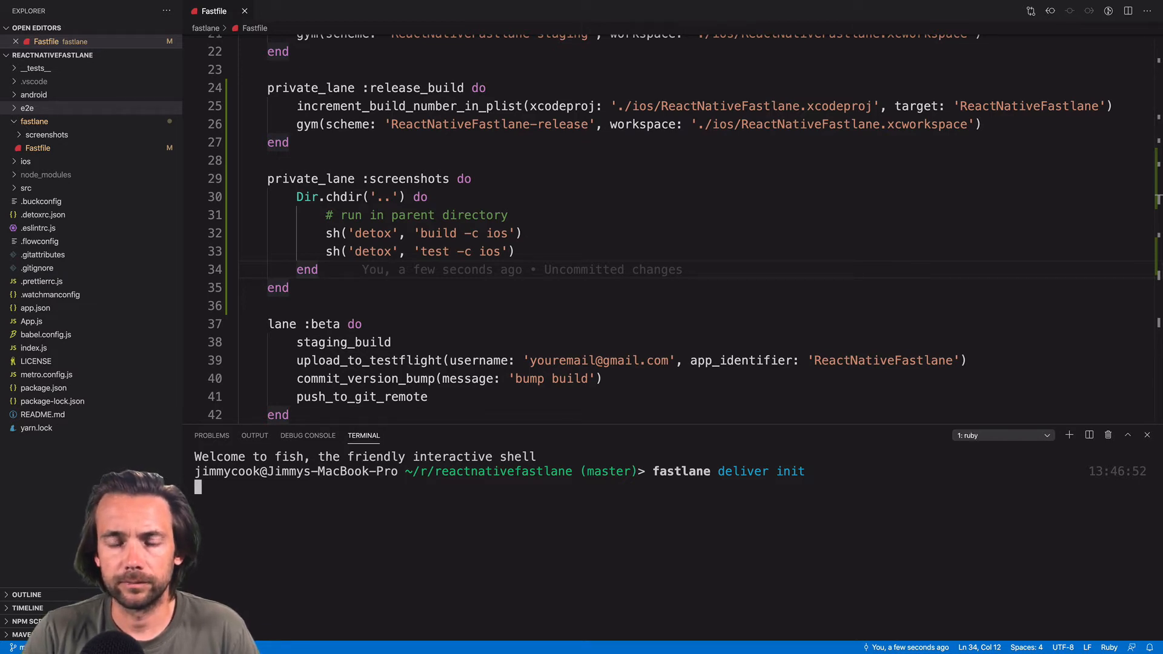
key("Return")
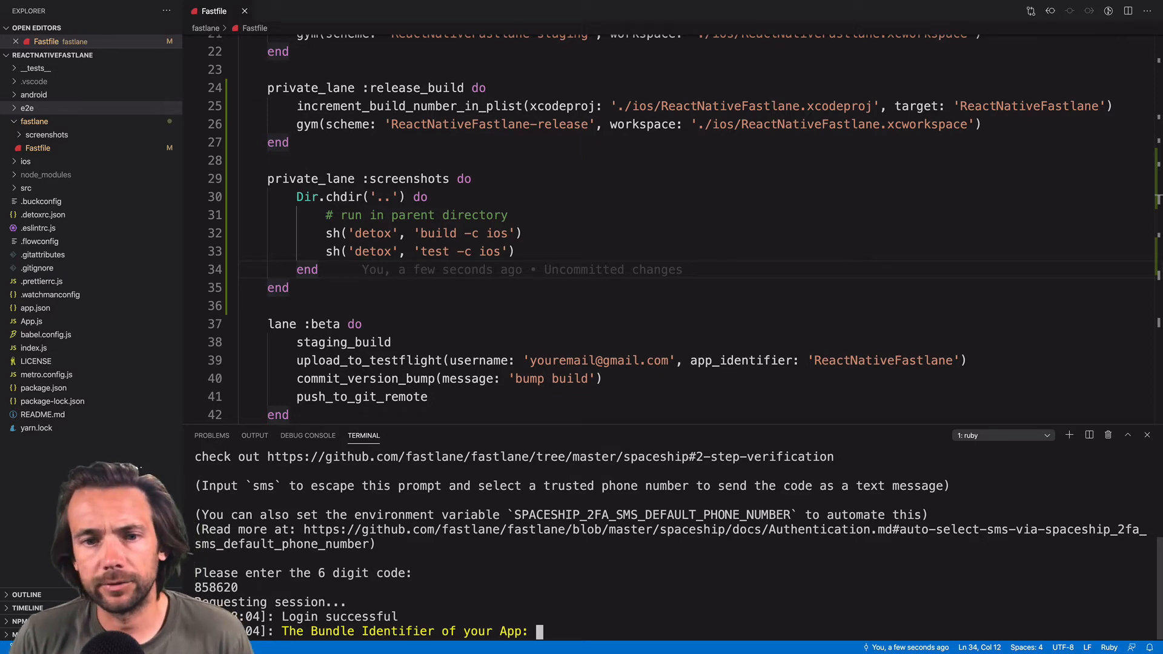
left_click(43, 161)
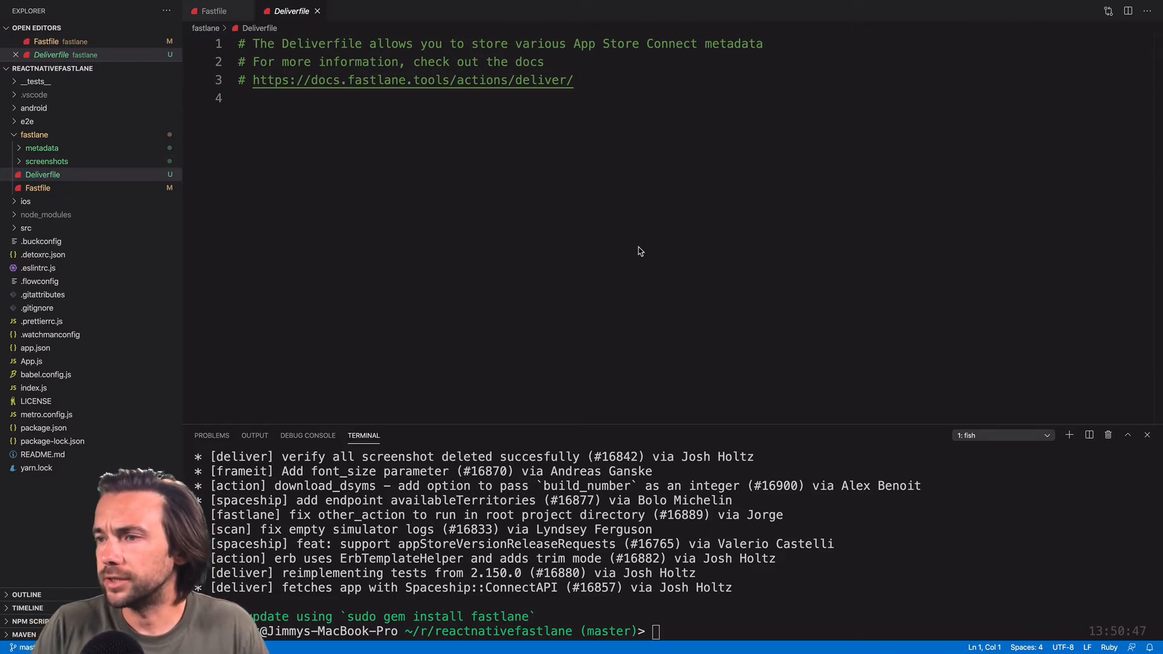
mouse_move(277, 180)
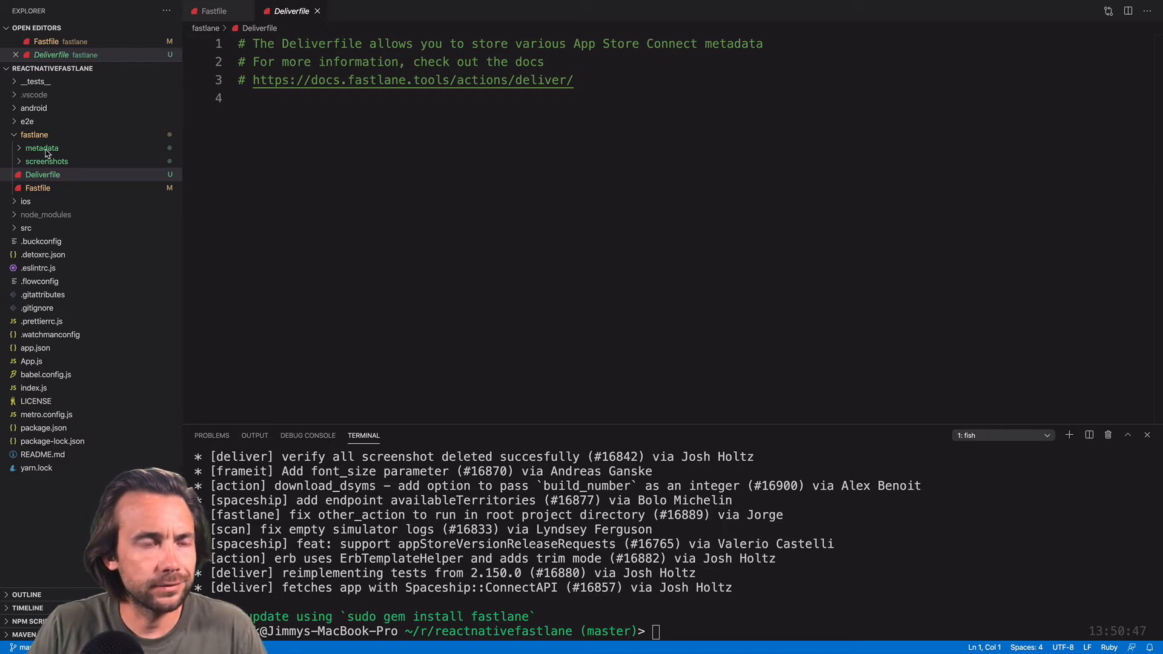
- Browse the metadata folder's primary_category, secondary_category and copyright files, then return to the Fastfile
left_click(42, 148)
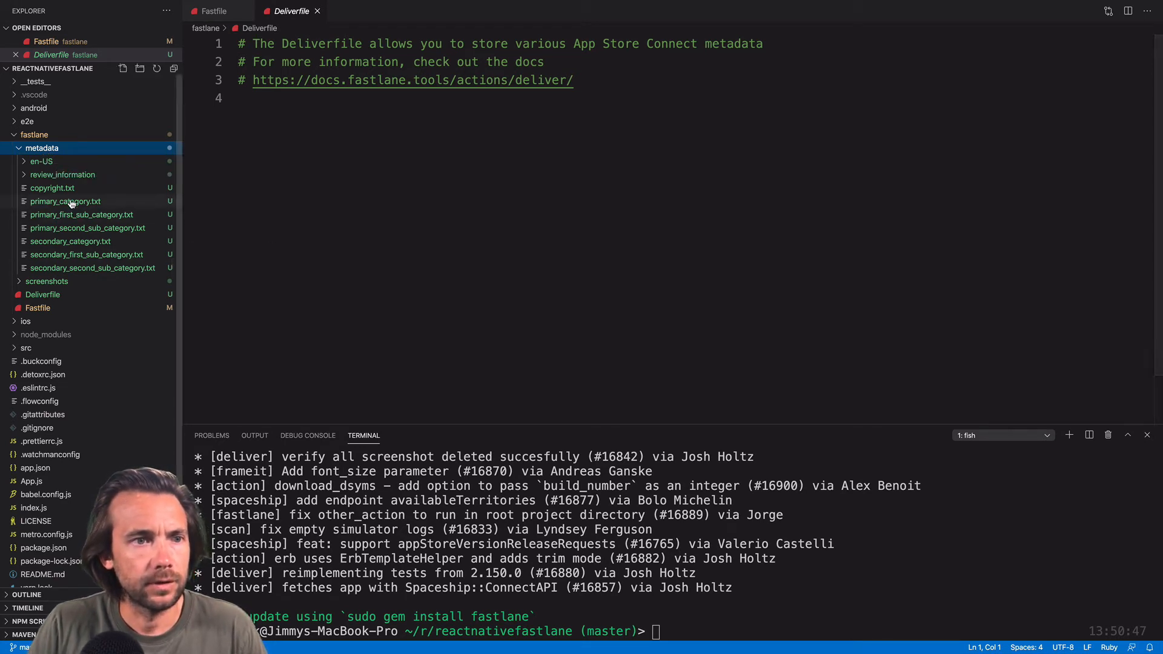
left_click(66, 201)
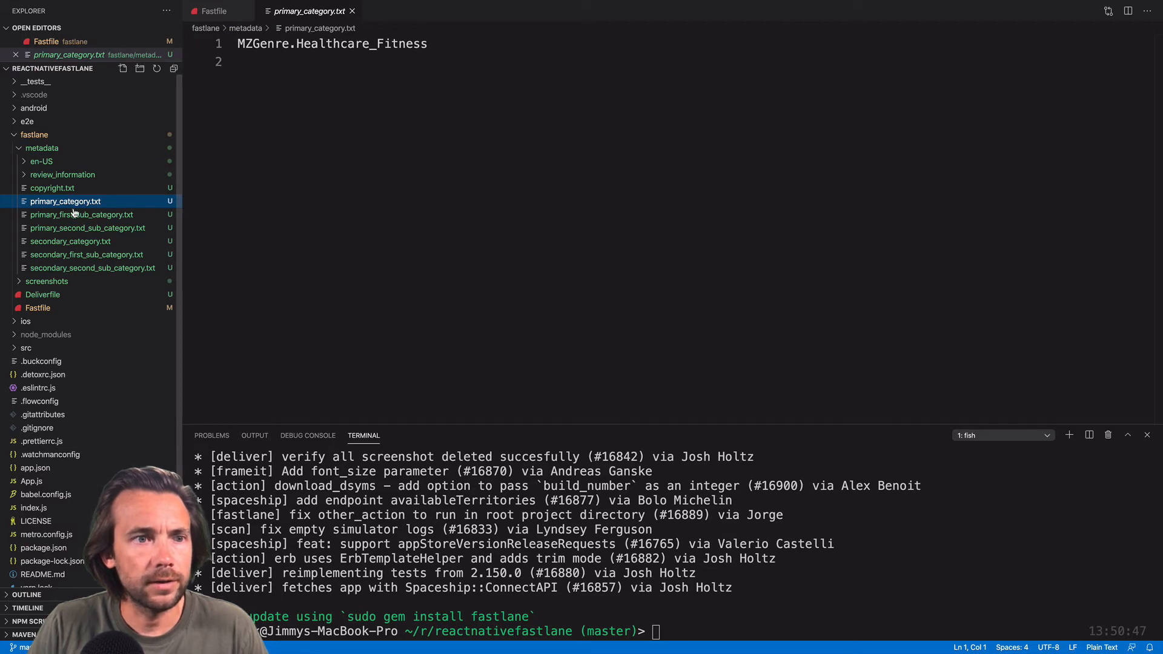
left_click(71, 241)
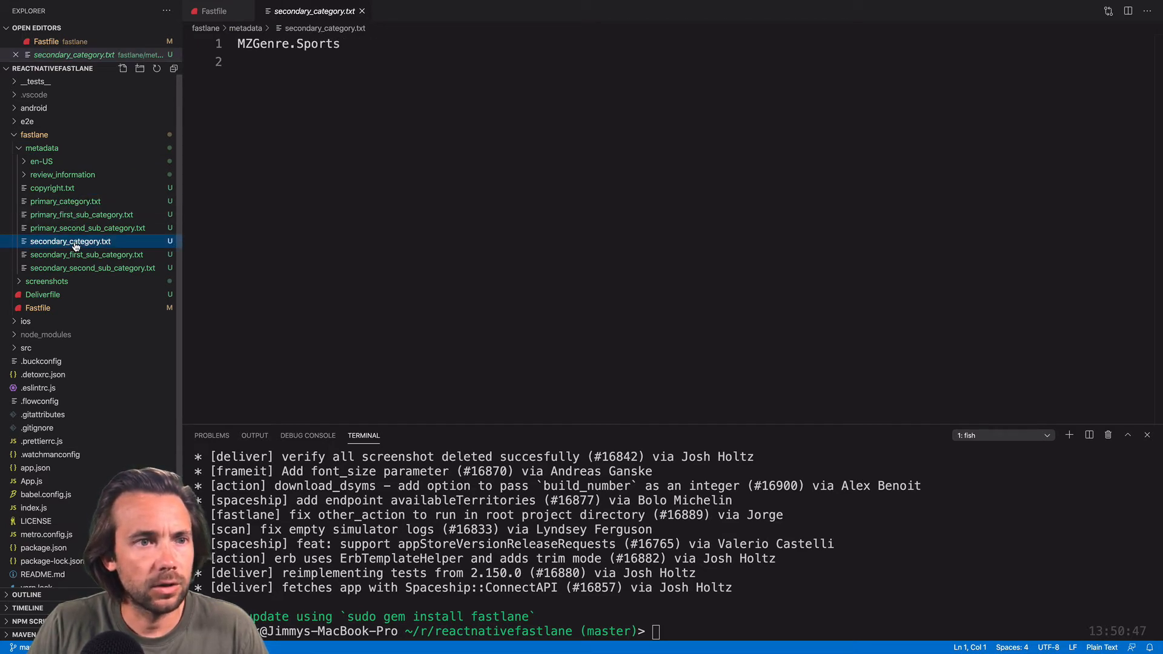
left_click(41, 161)
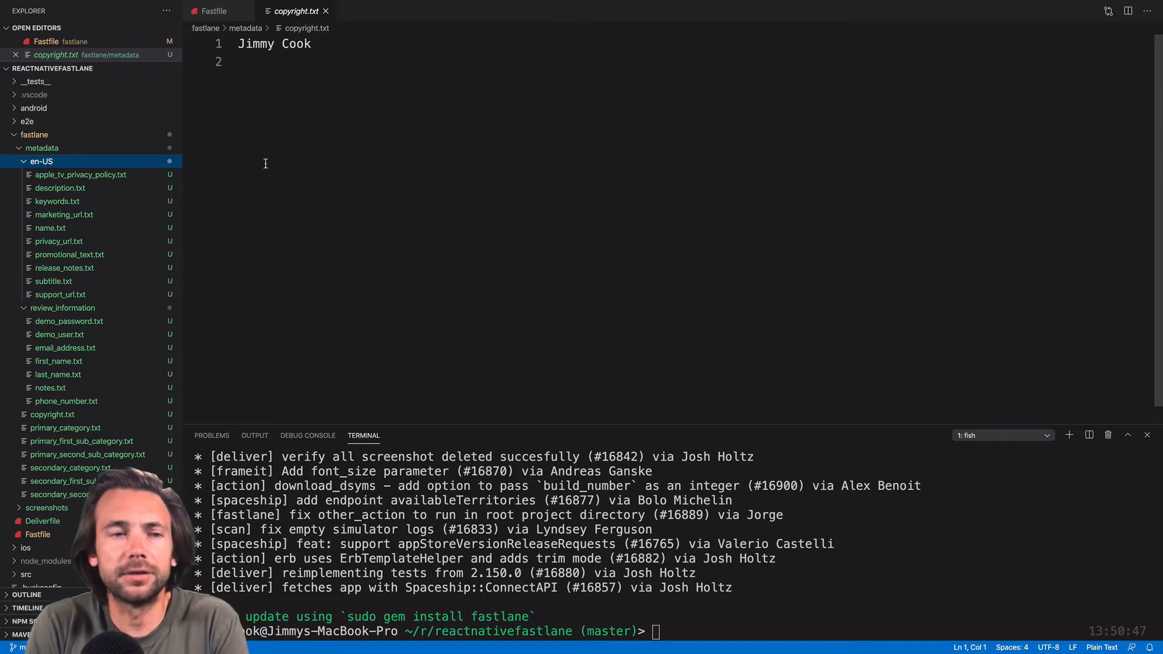
left_click(214, 11)
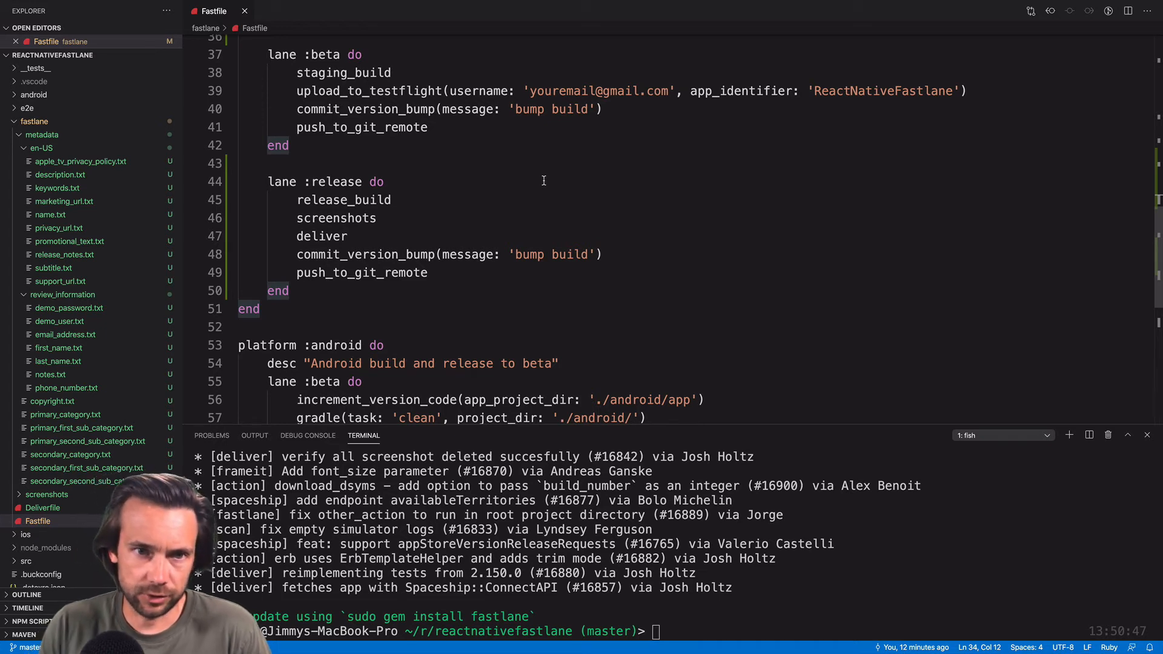
mouse_move(380, 277)
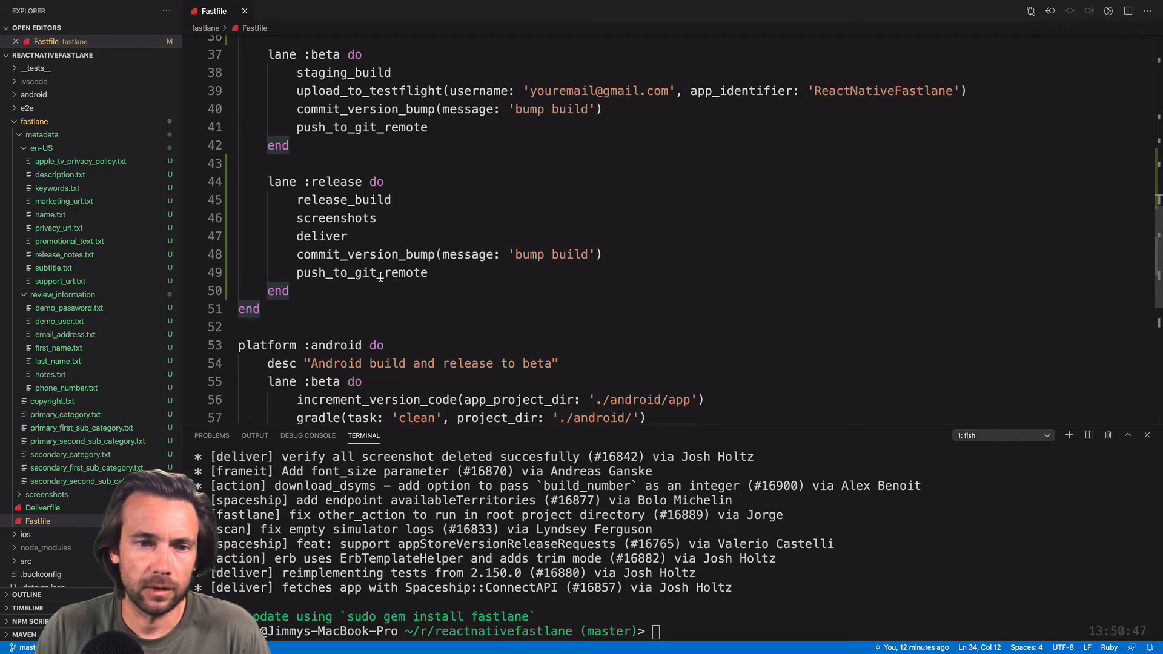
- Scroll down to the Android platform block after the beta lane
scroll("down", 3)
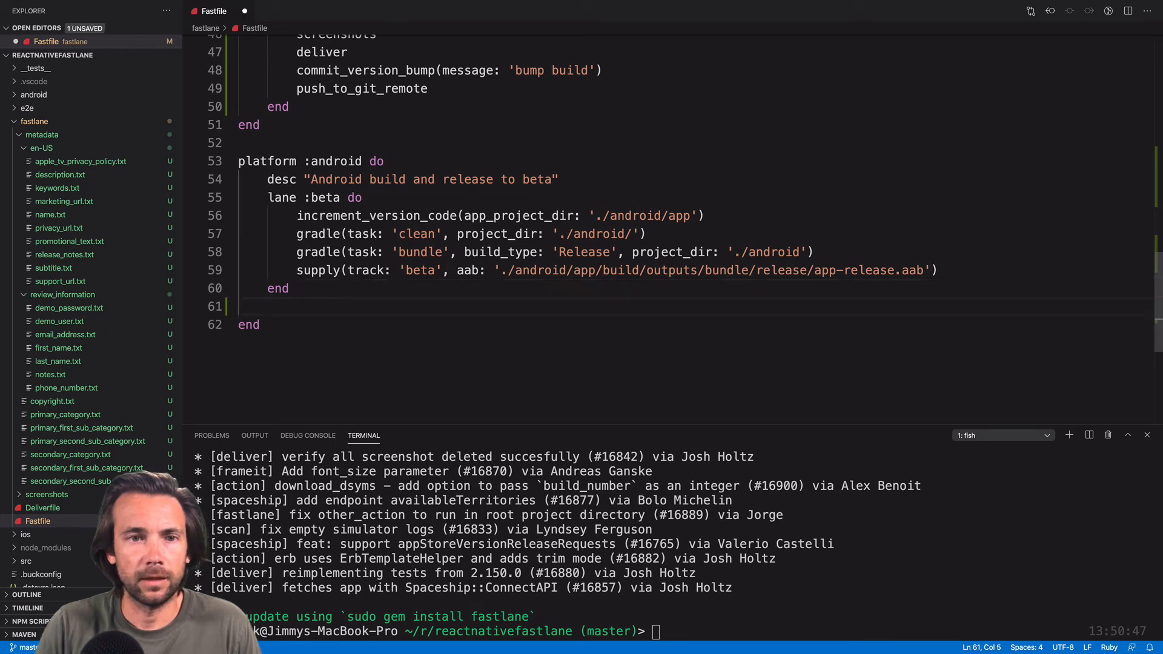
- Start an Android 'lane :release do' block reusing the beta lane's steps
type("lane")
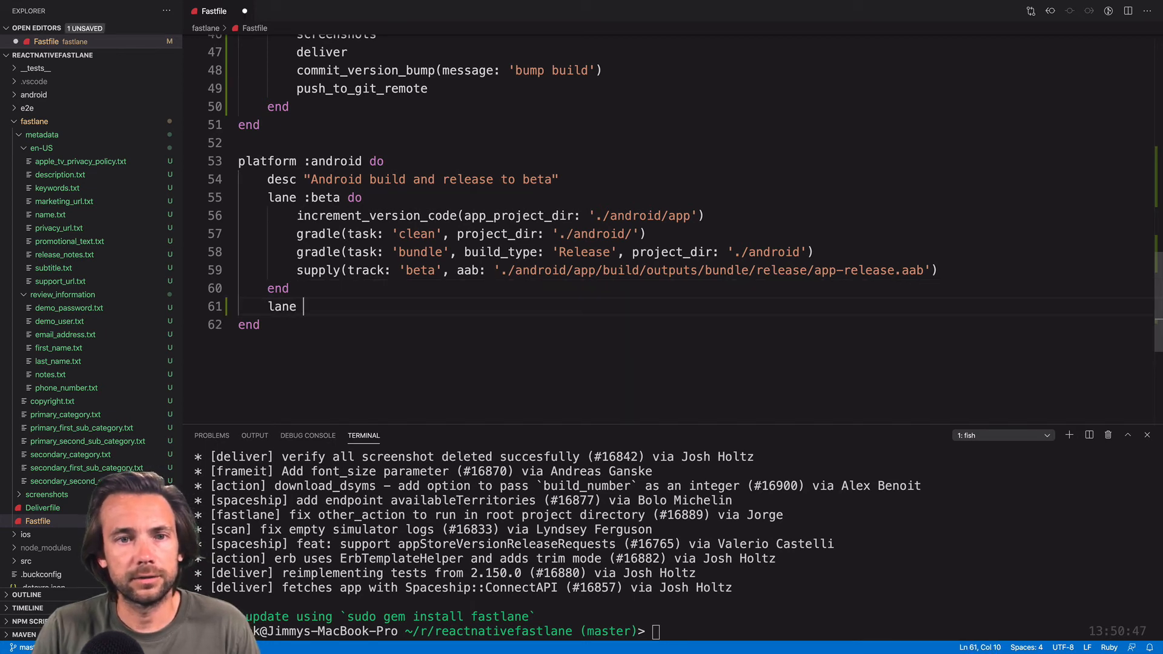
type(":rela")
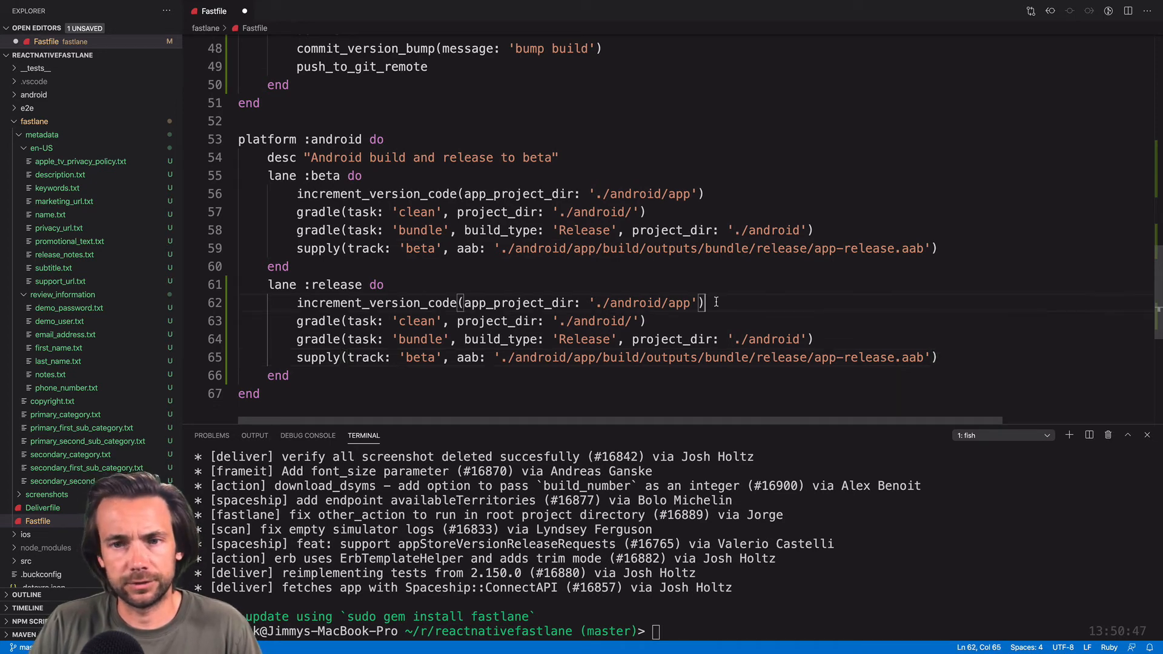
key("Return")
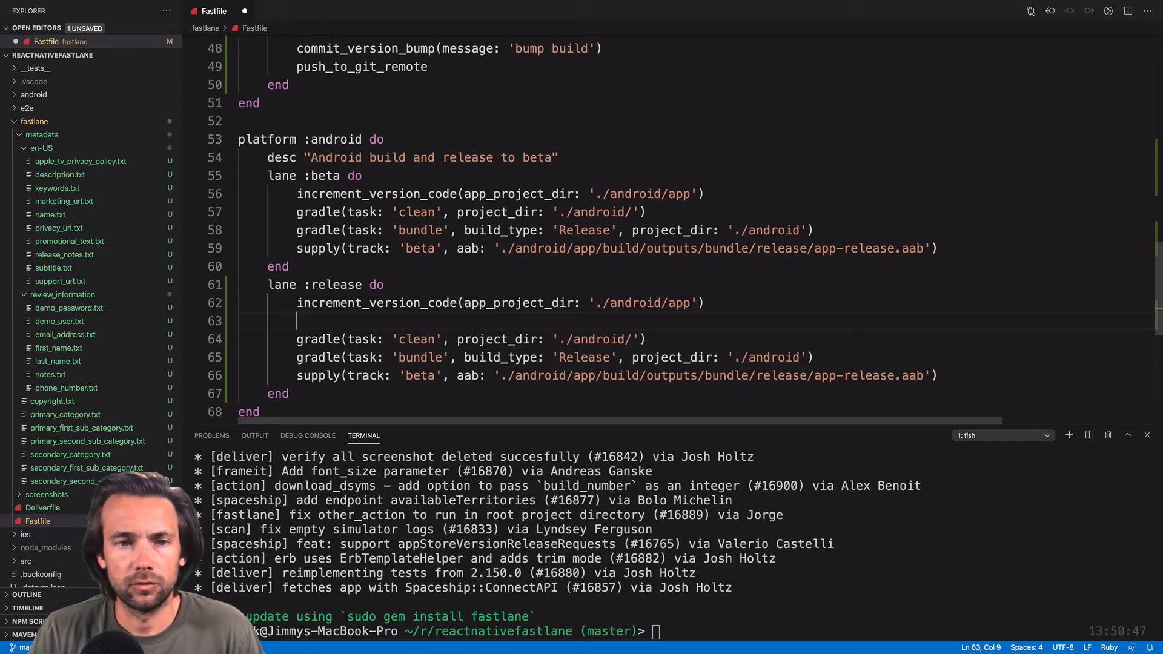
- Add increment_version_name(app_project_dir: './android/app', bump_type: 'patch') after the version code increment
type("increment")
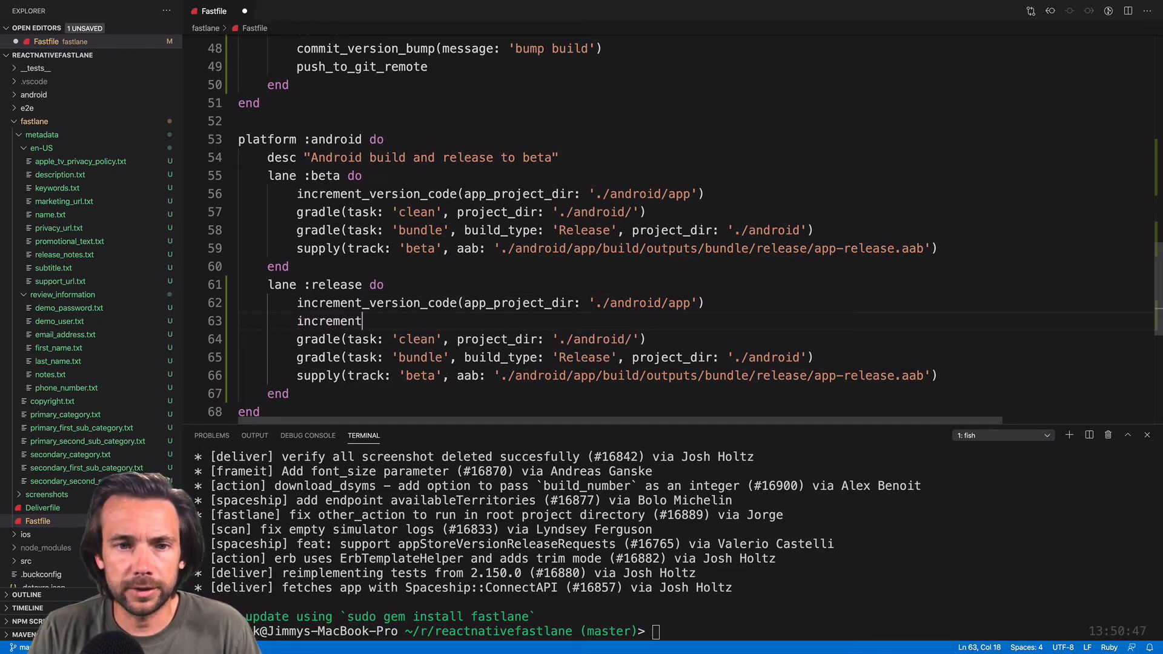
type("_")
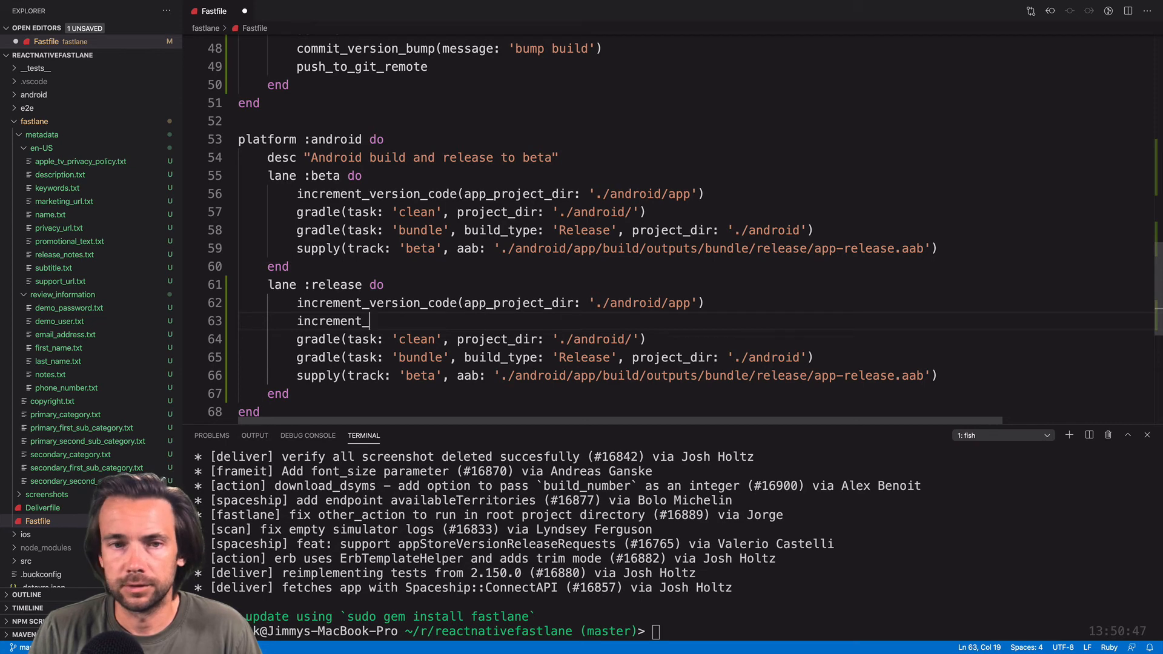
type("version")
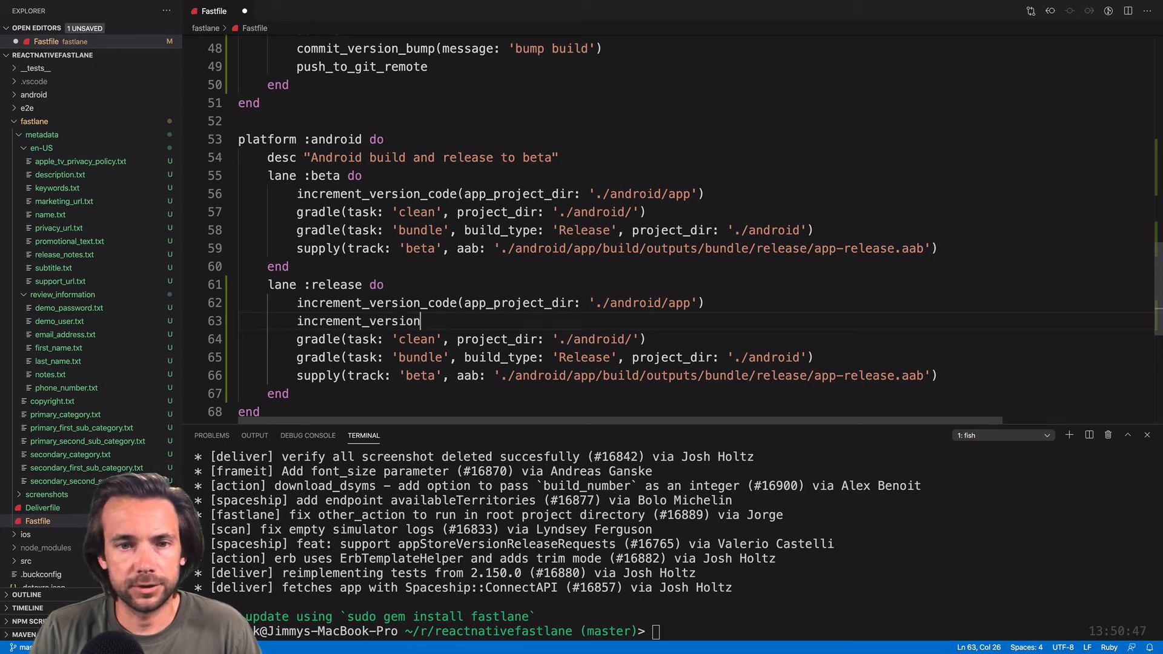
type("_name(")
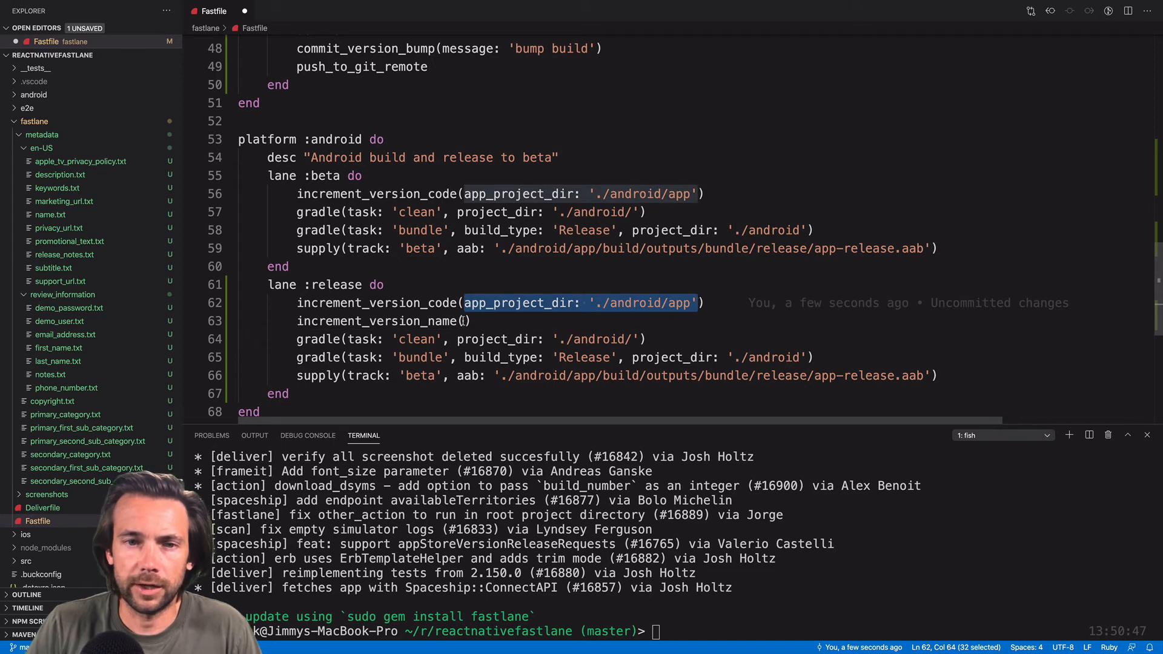
type("app_project_dir: './android/app',")
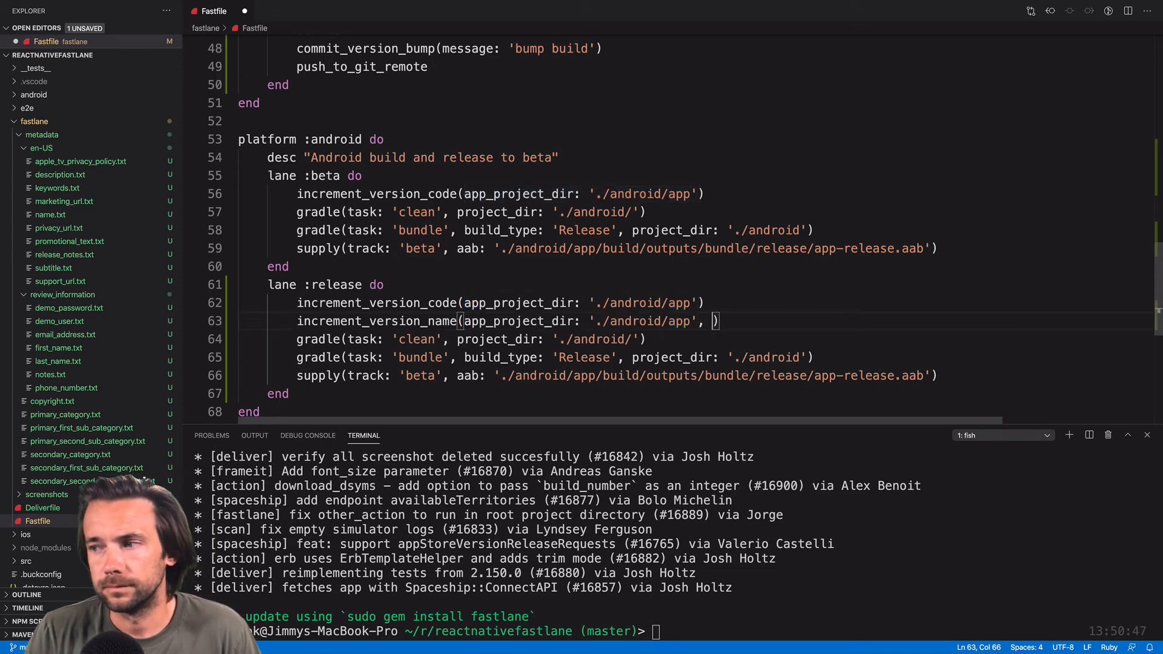
type("bumpt")
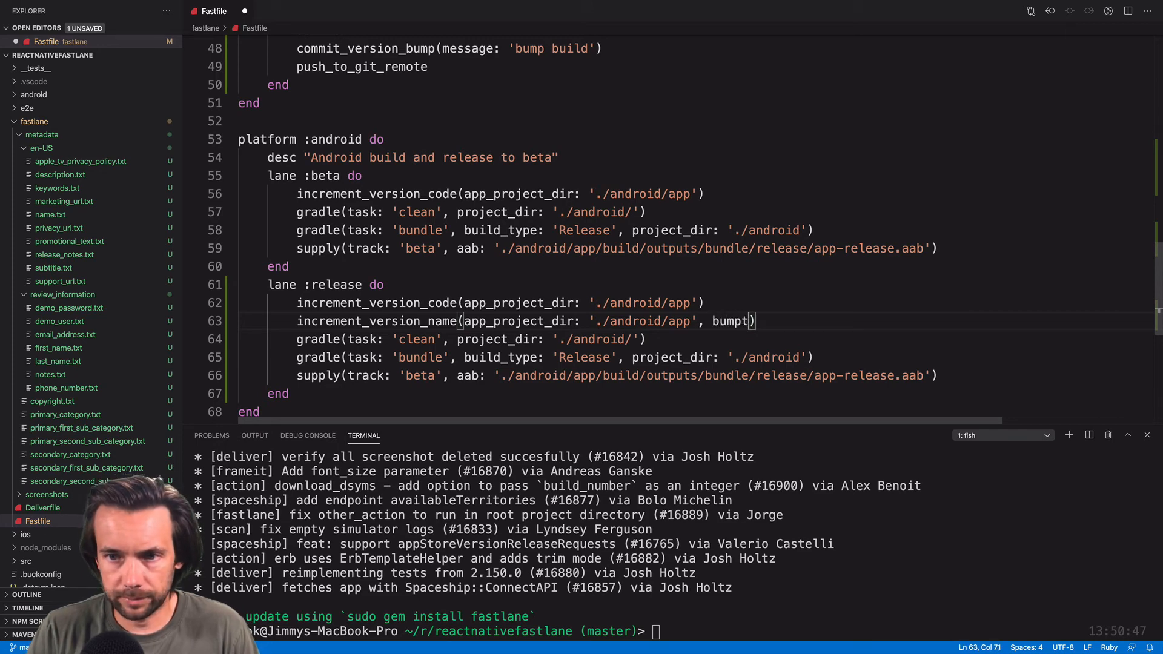
type("_type: 'patch")
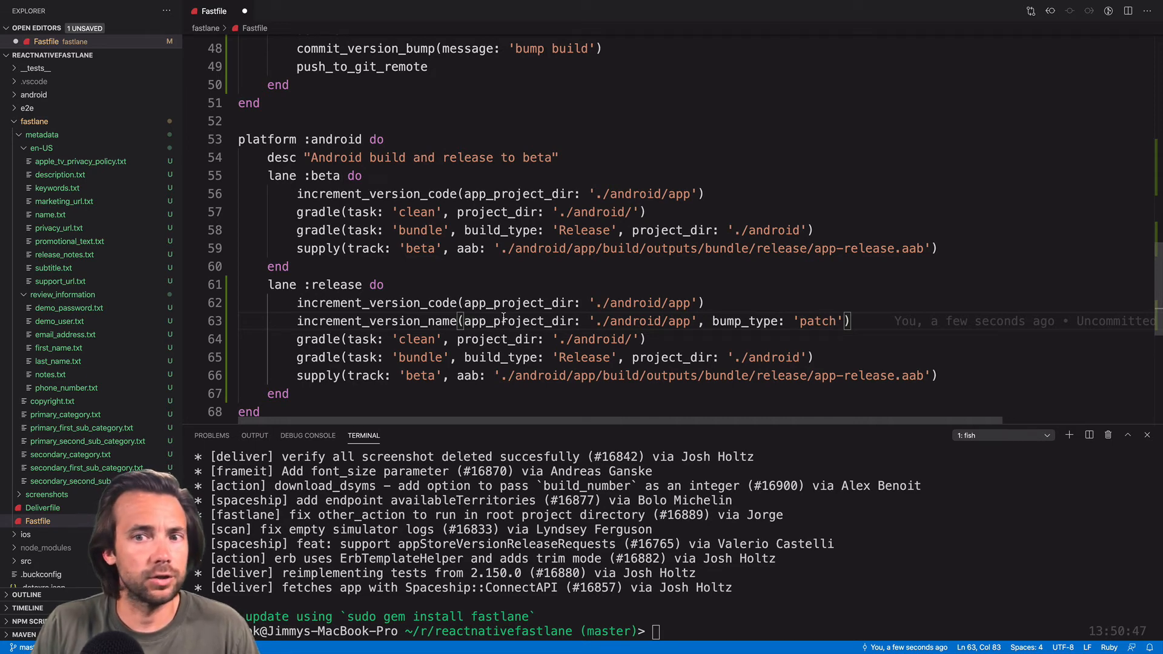
left_click(406, 339)
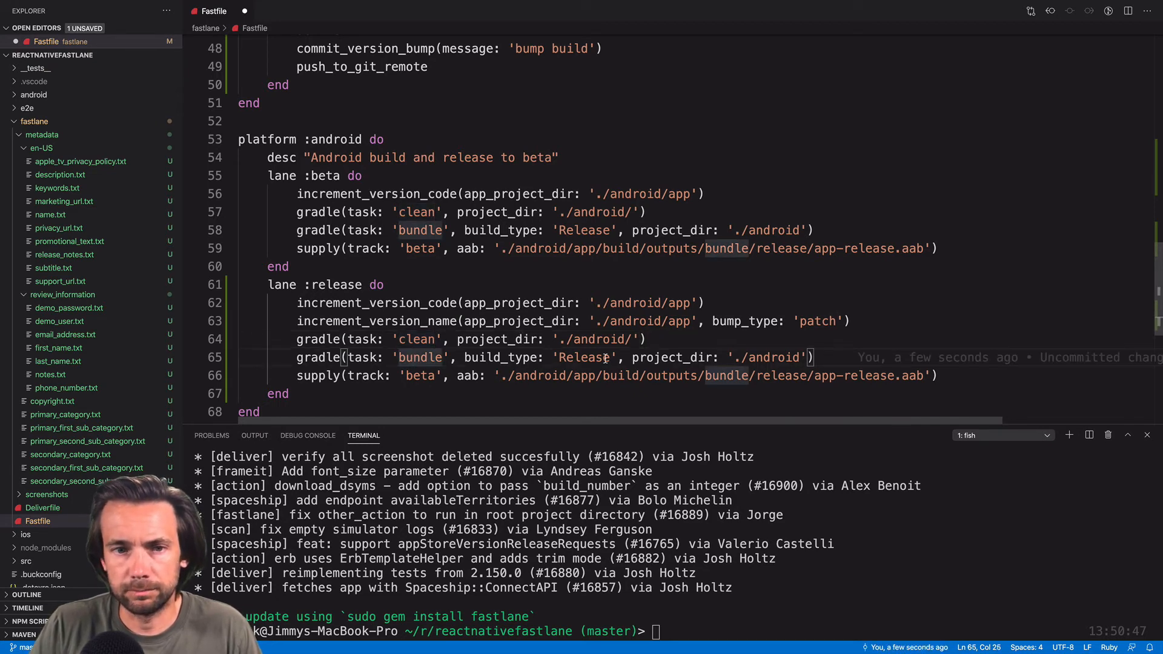
- Set the release lane's supply track to 'production' with release_status: 'draft'
scroll("up", 3)
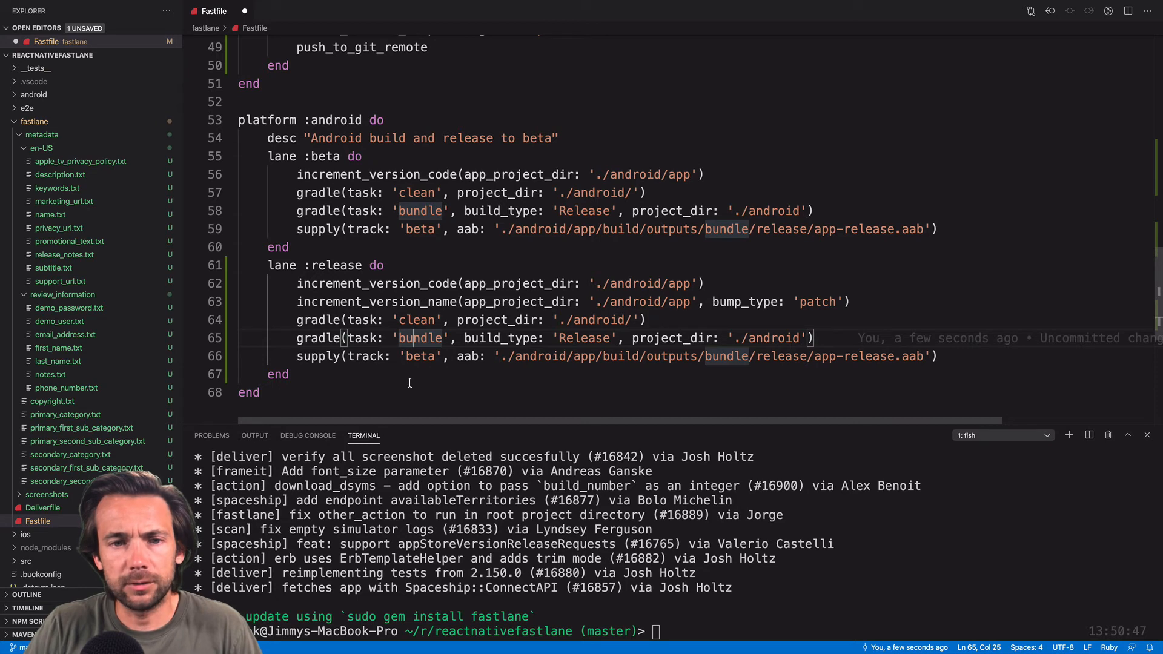
left_click(416, 356)
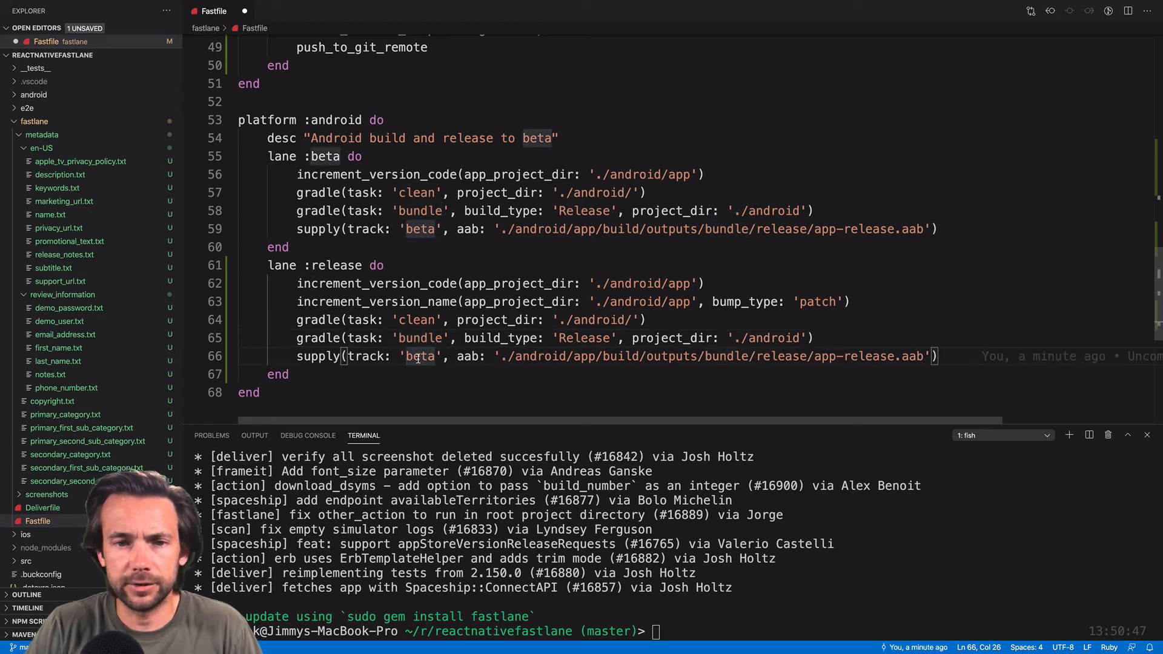
type("pro")
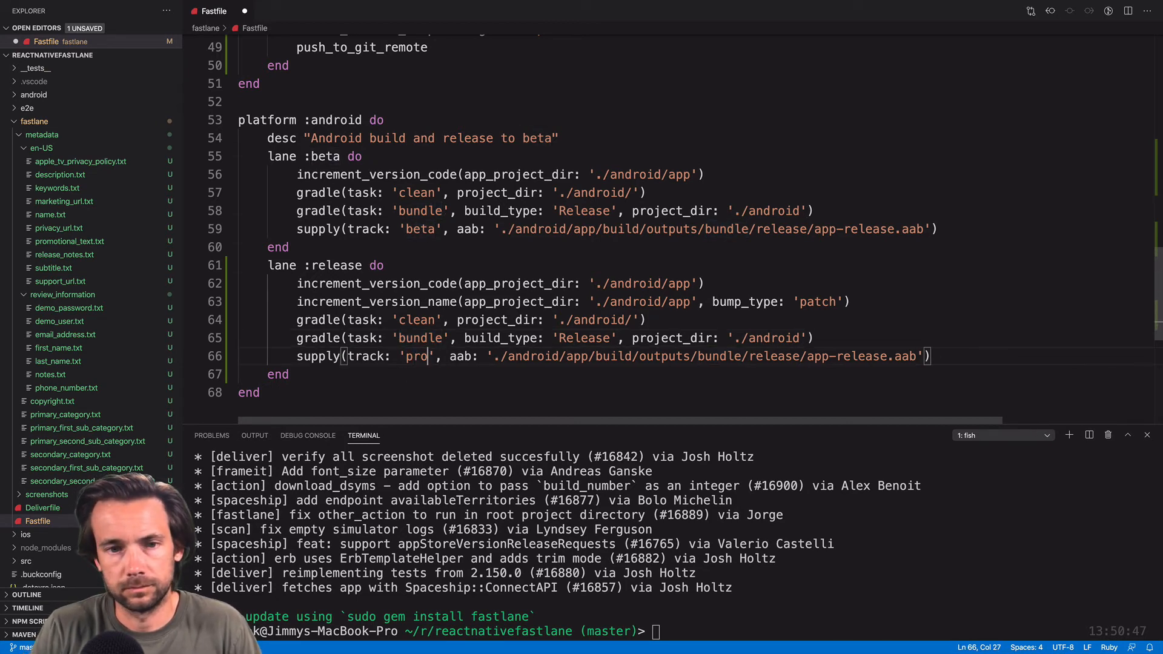
type("duction")
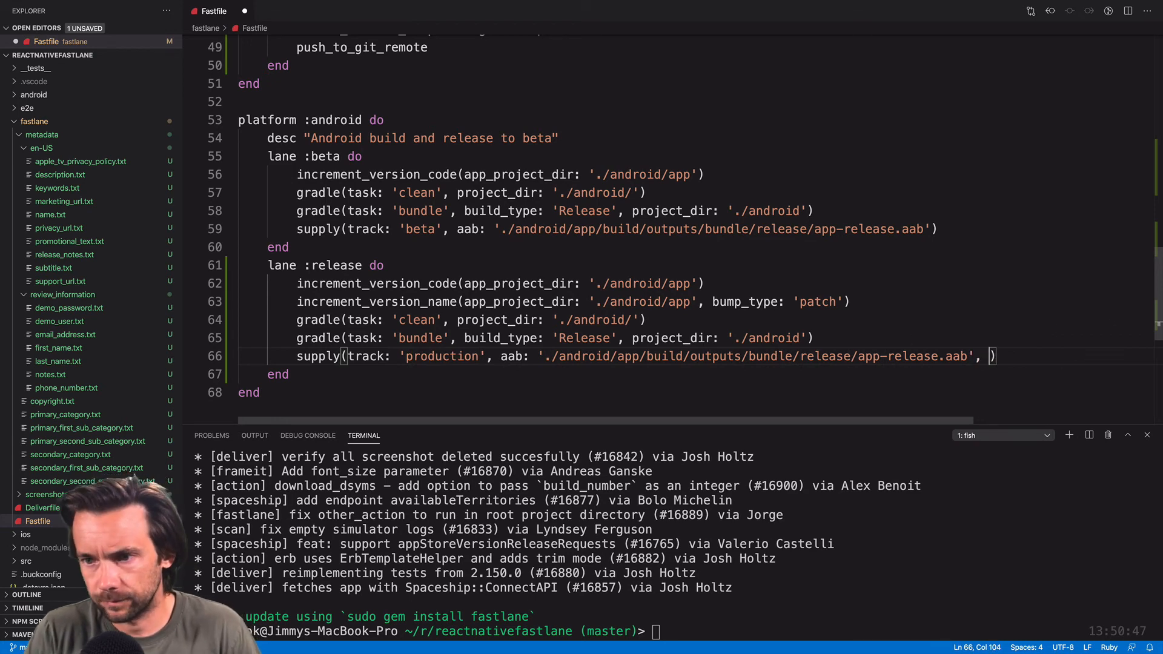
type("release_status: '")
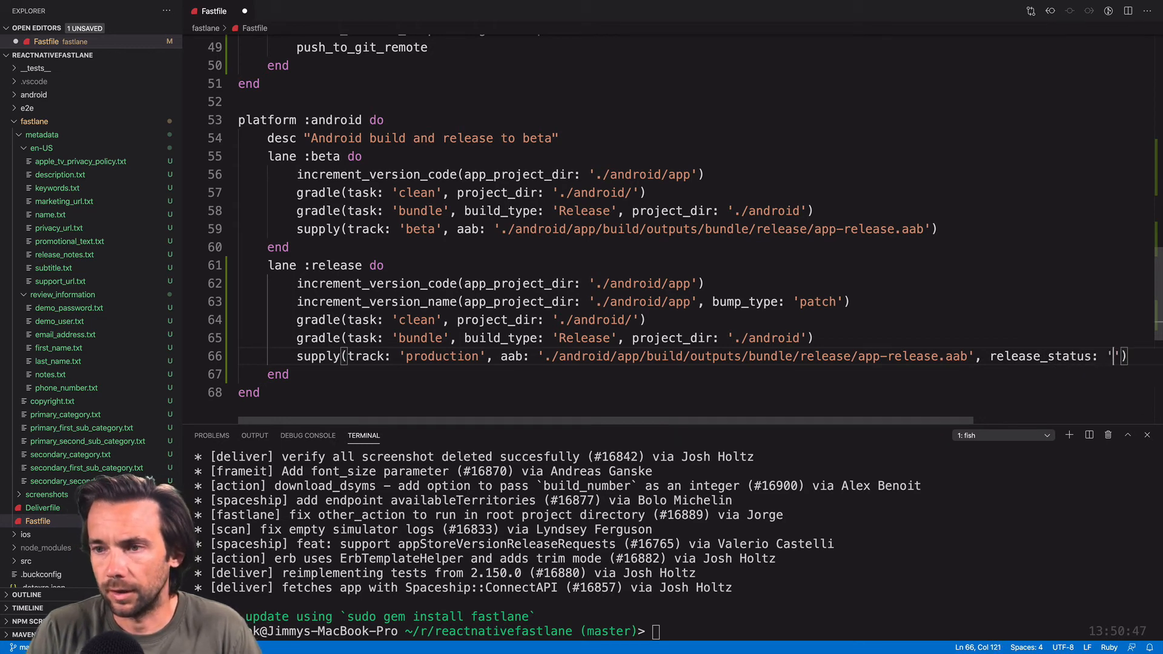
type("draft")
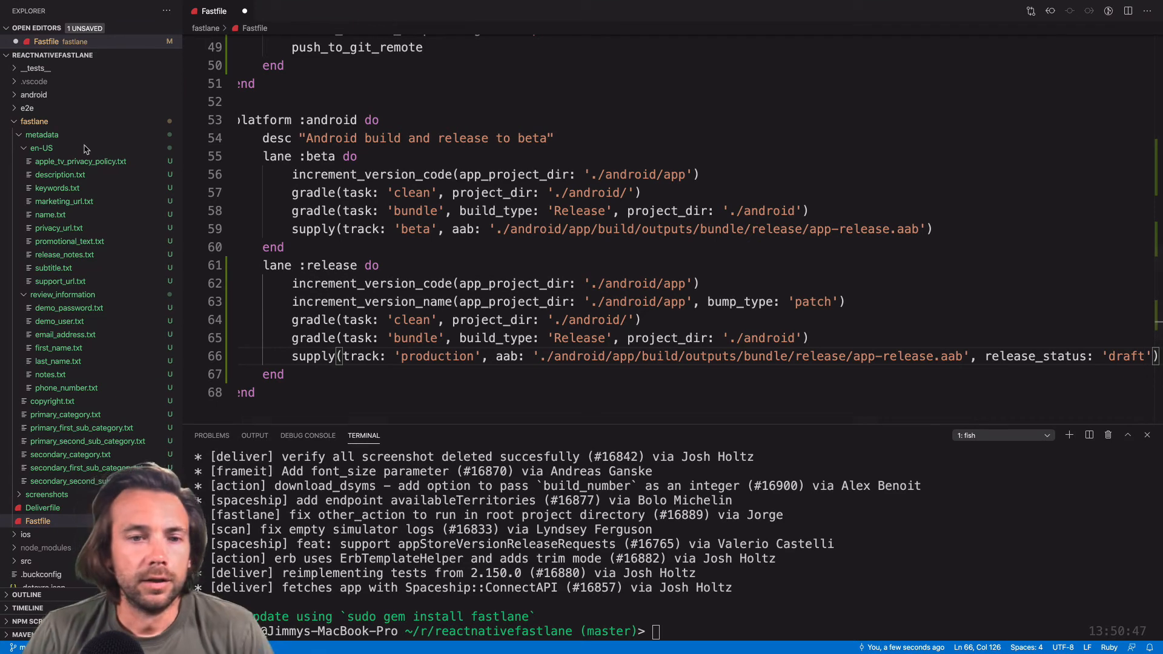
- Run fastlane supply init and expand the generated metadata/android/en-US folder
left_click(42, 135)
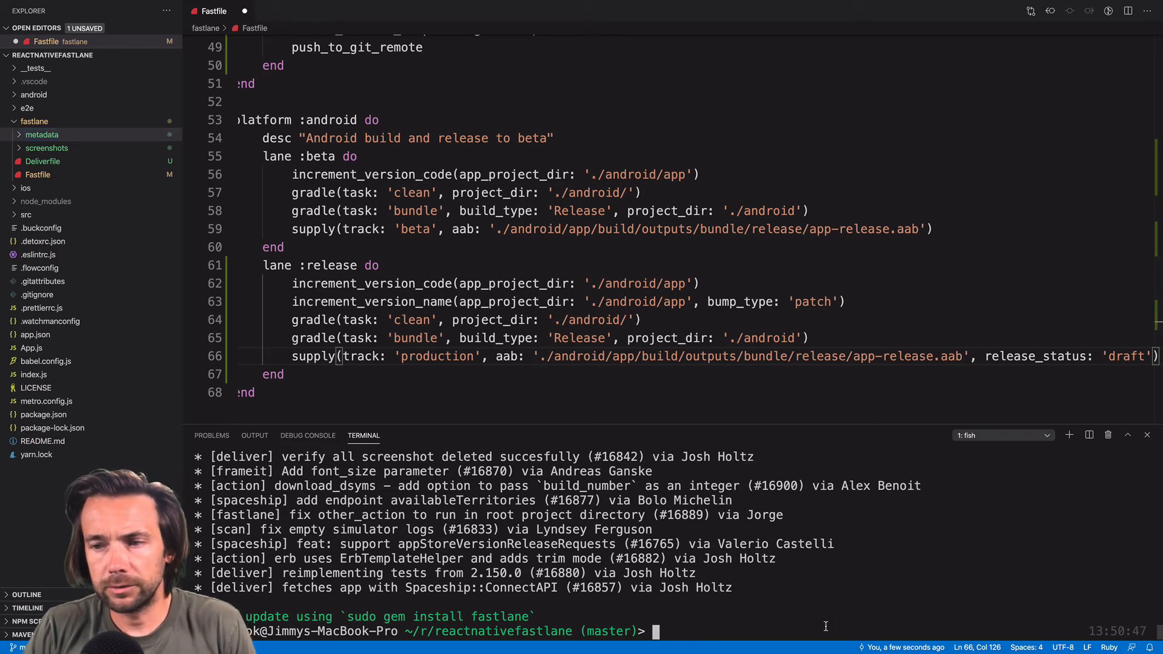
type("fastlane deliver init")
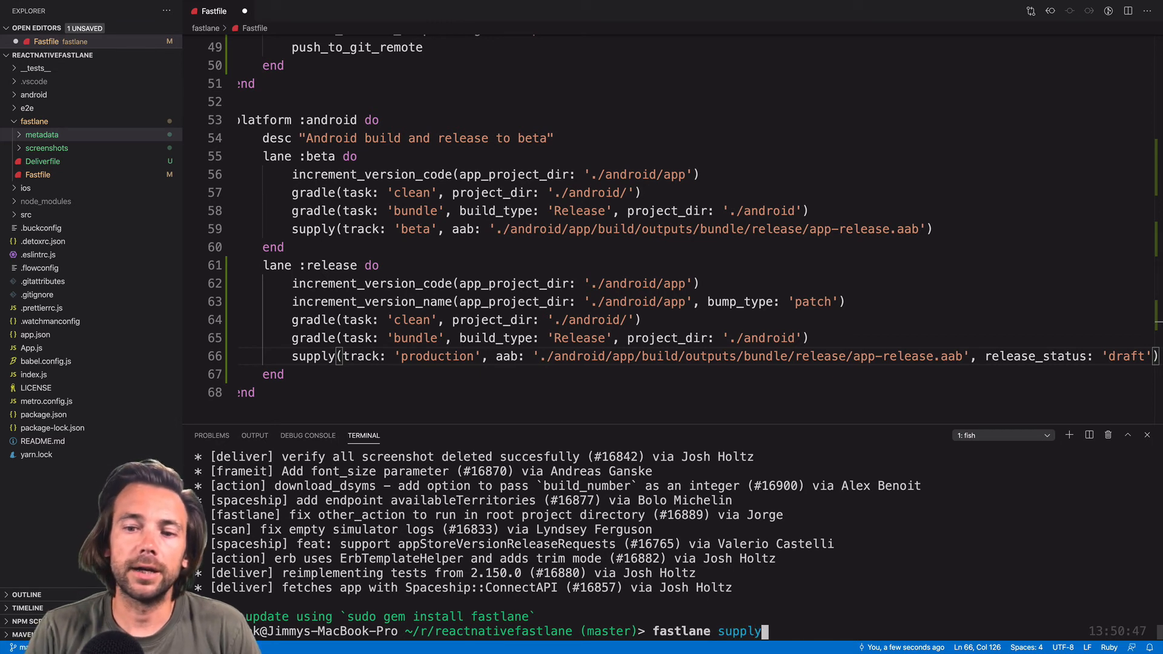
type("init")
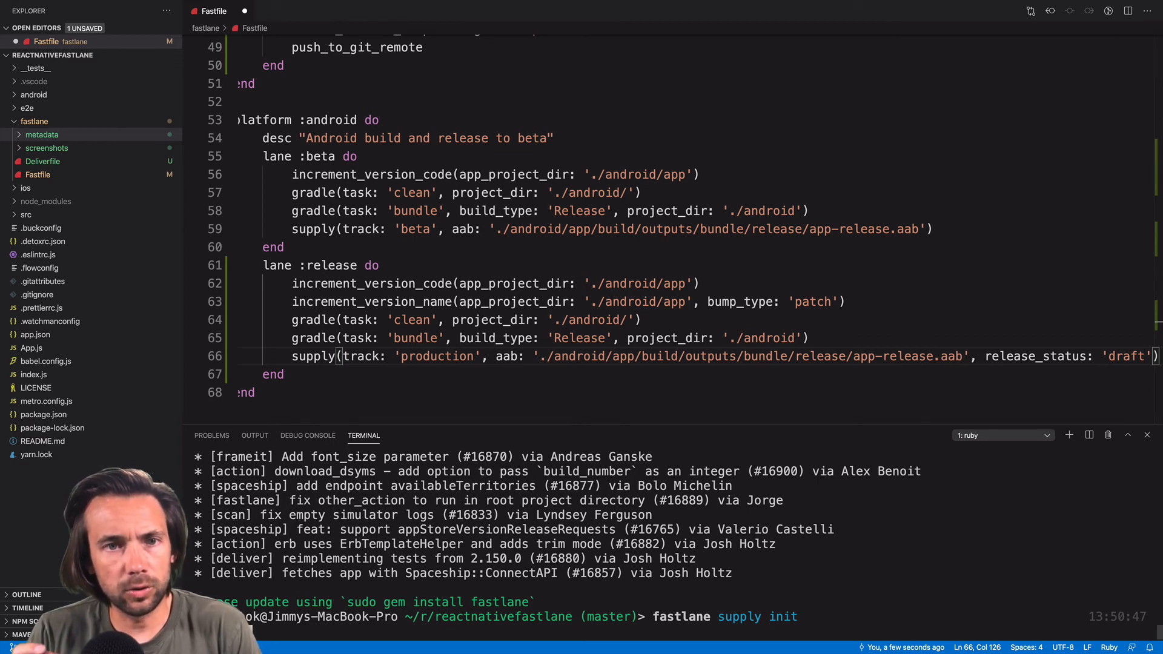
scroll("down", 3)
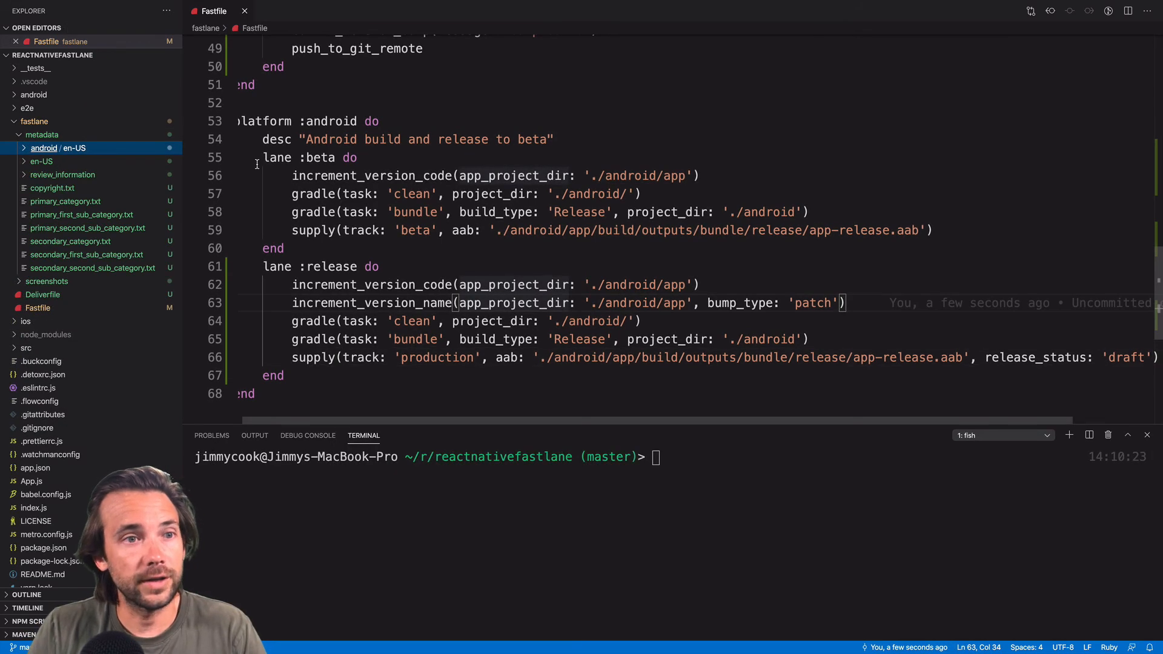
left_click(58, 148)
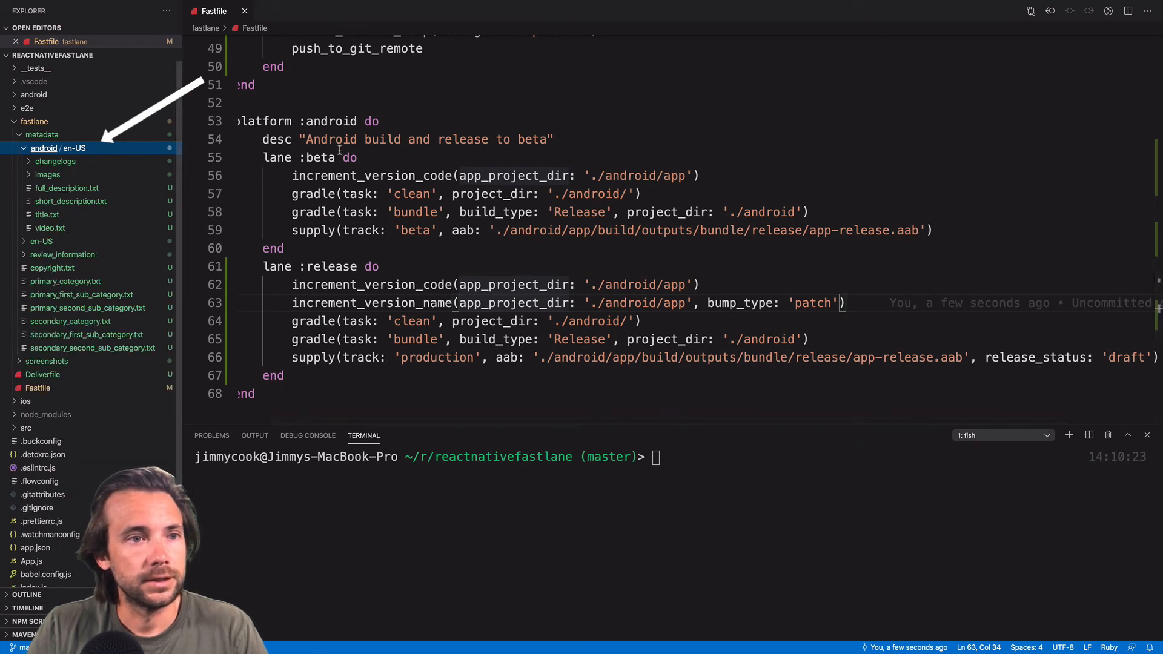